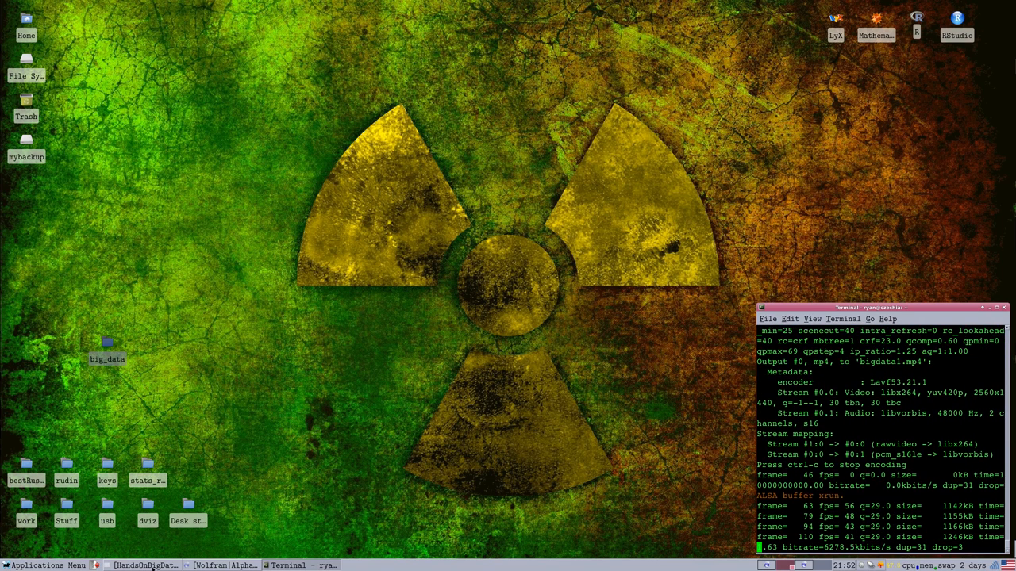
# Raise the HandsOnBigData.pdf window from the taskbar to show its title slide.
pyautogui.click(143, 565)
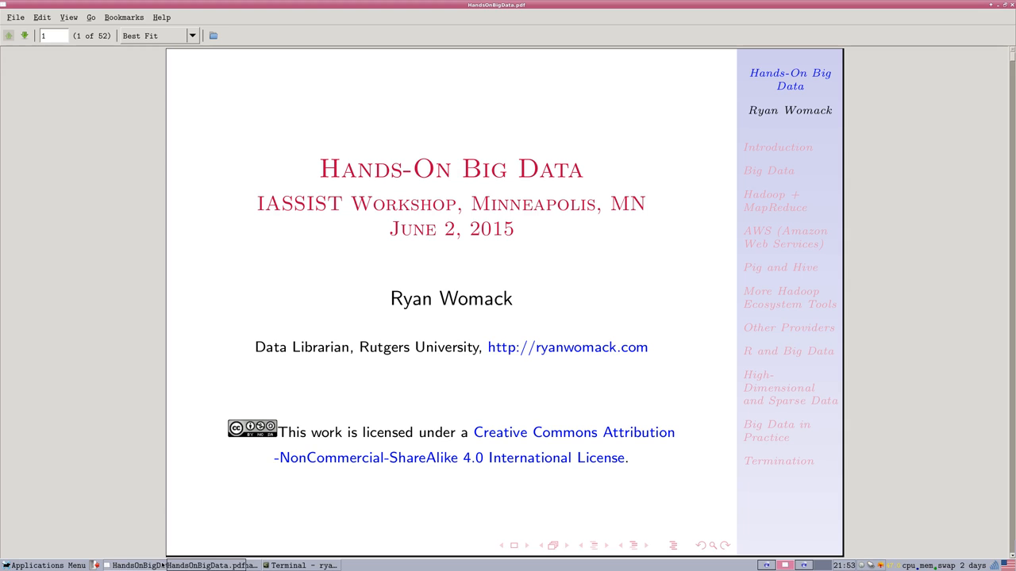
# Switch the deck to fullscreen and go to slide 2, 'Introduction'.
pyautogui.click(68, 16)
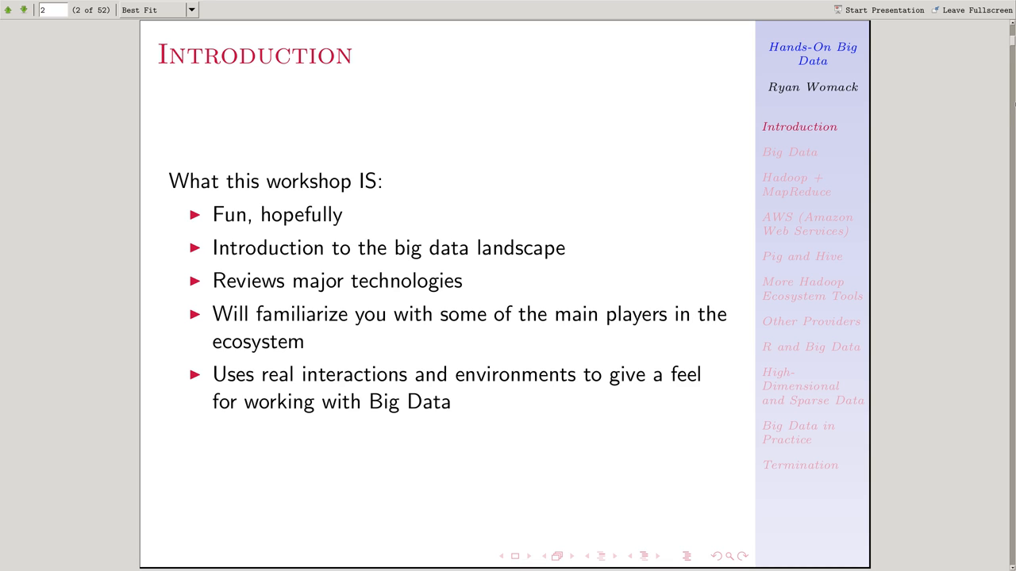
# Advance to page 7 of 52, the slide listing Hadoop ecosystem tools to learn.
pyautogui.press('Right')
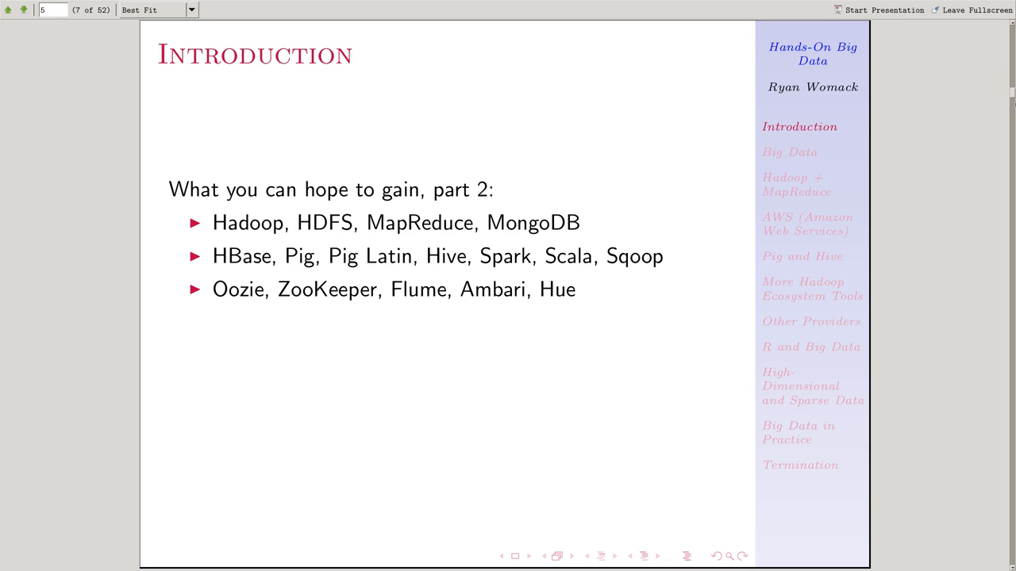
# Advance to page 11 of 52, the Setup slide with the GitHub download address.
pyautogui.press('Right')
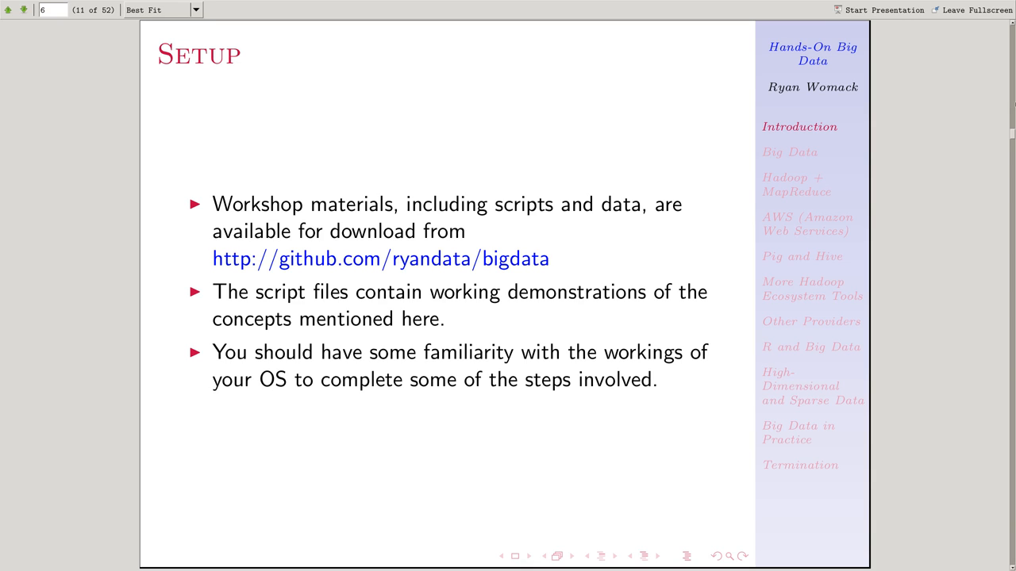
pyautogui.moveTo(422, 263)
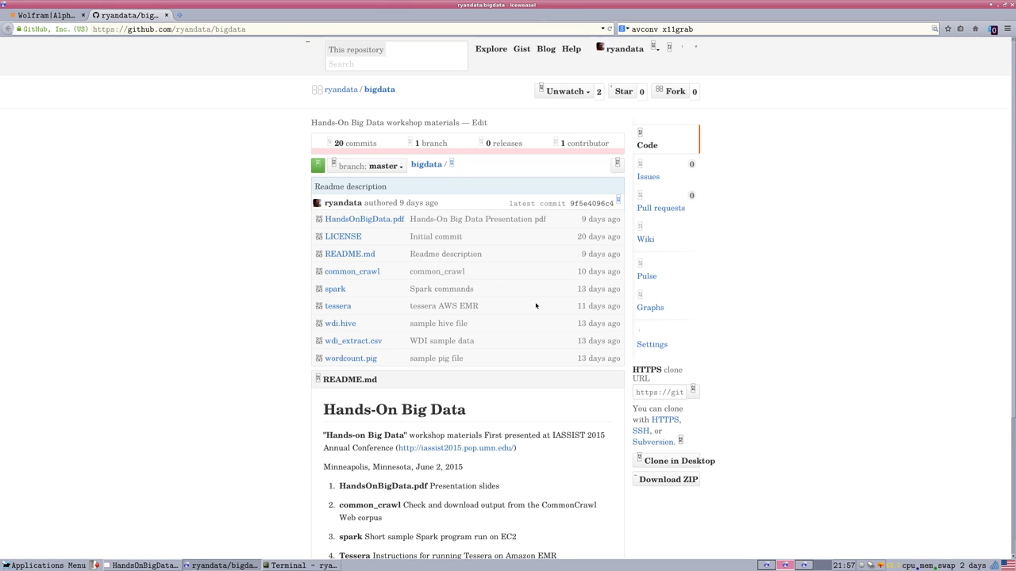
pyautogui.moveTo(350, 358)
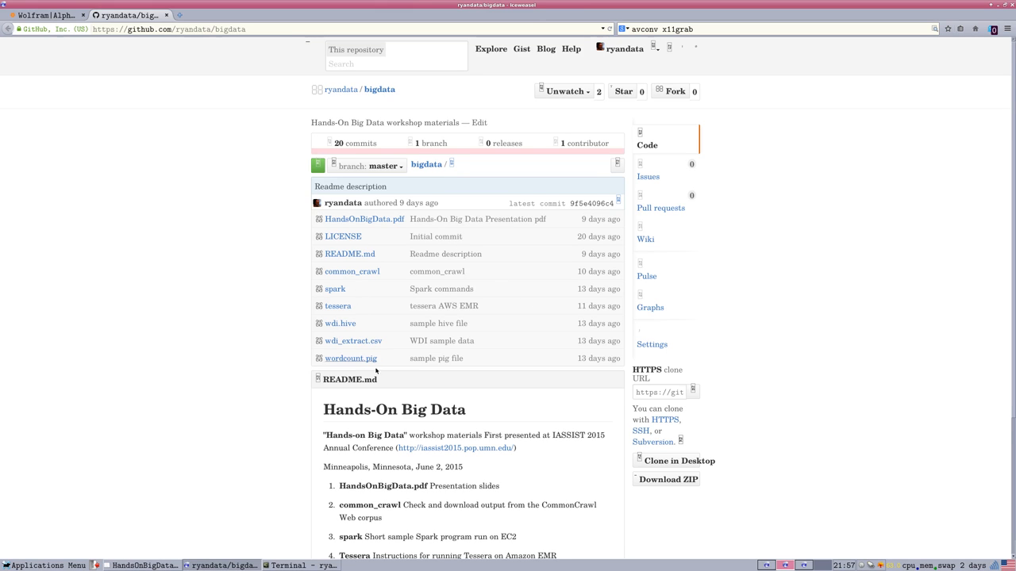
pyautogui.moveTo(434, 277)
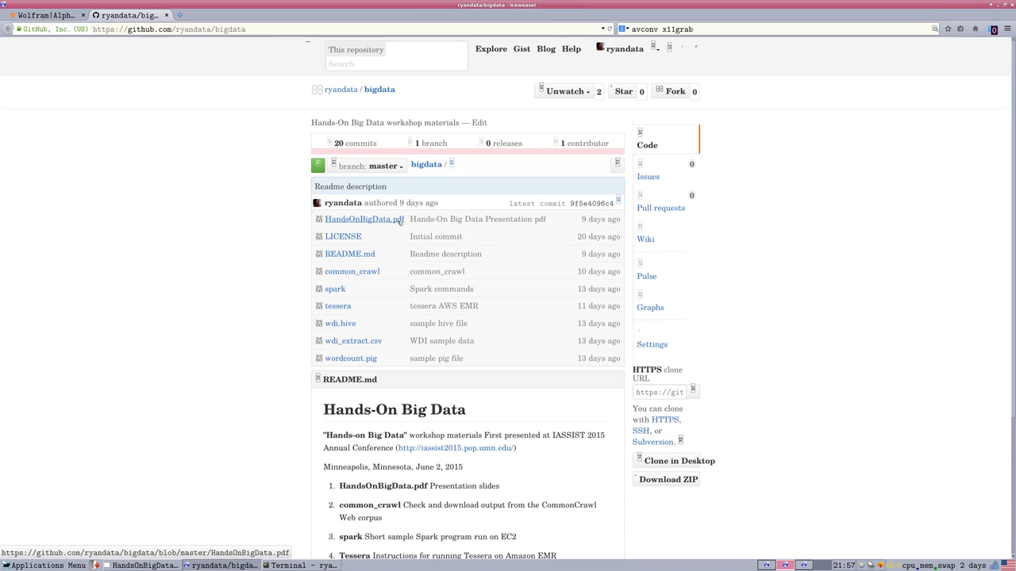
# Save HandsOnBigData.pdf from ryandata/bigdata, close its tab, and return to Evince.
pyautogui.click(363, 219)
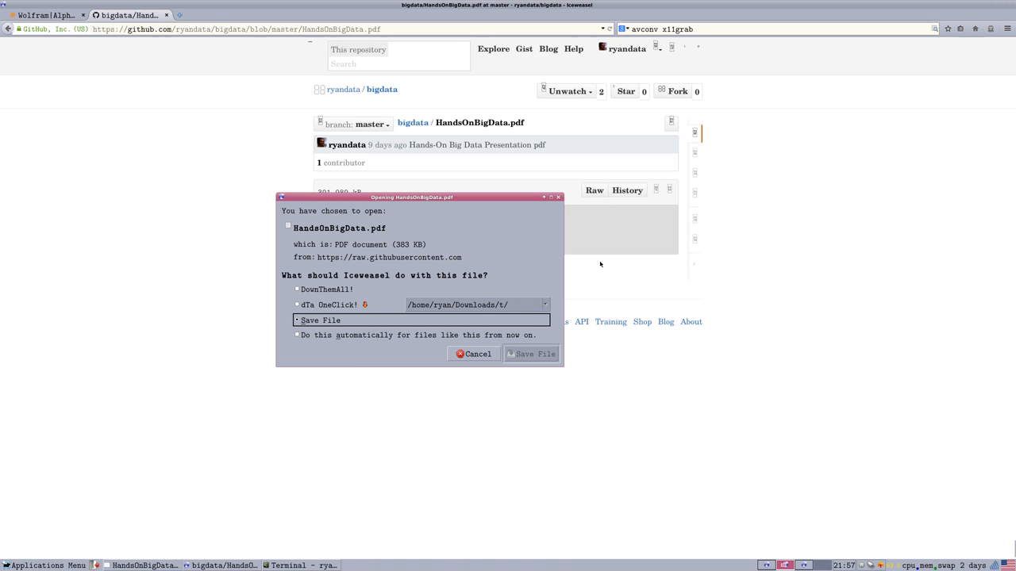
pyautogui.click(319, 319)
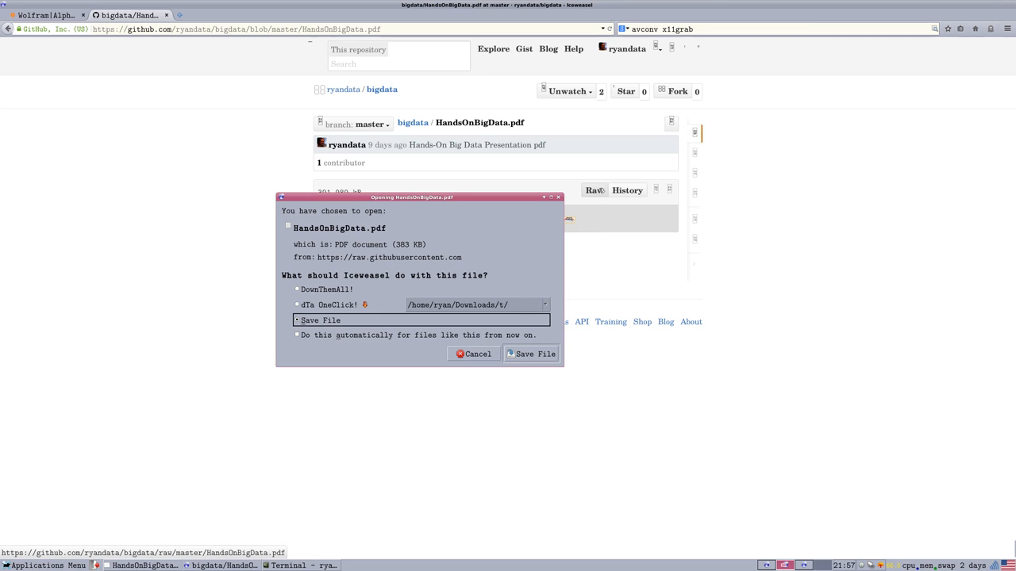
pyautogui.click(298, 335)
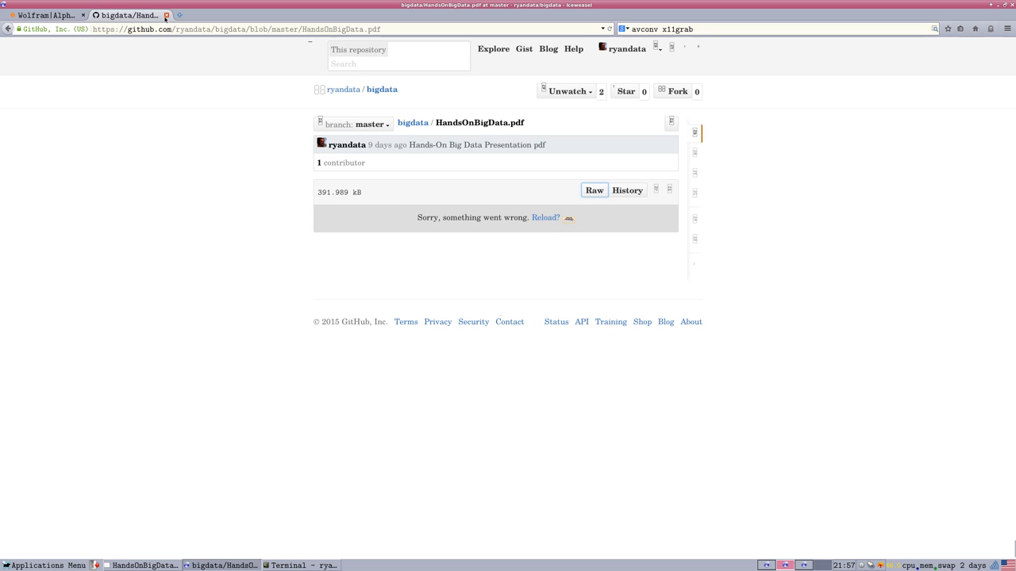
pyautogui.moveTo(343, 89)
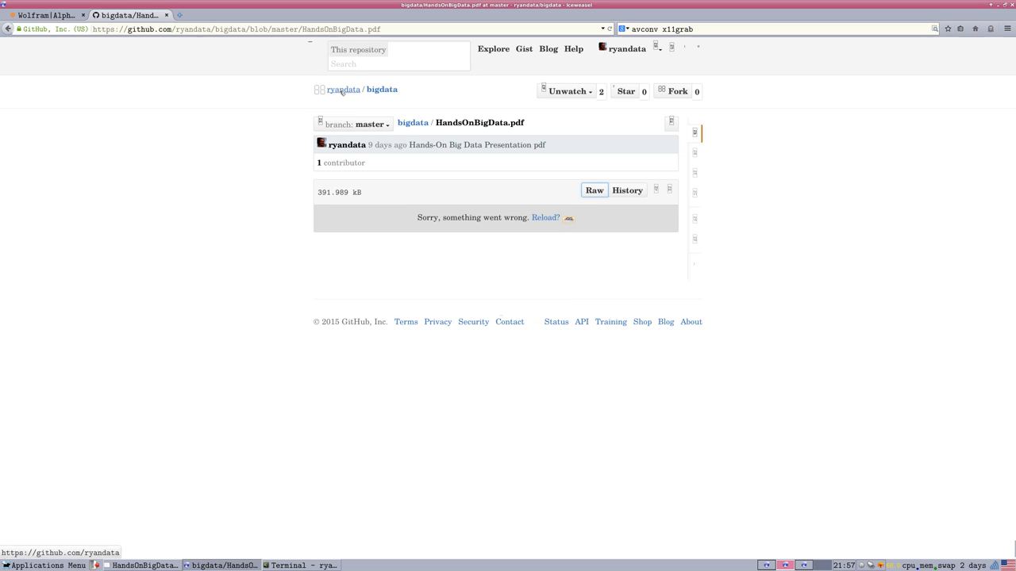
pyautogui.click(43, 15)
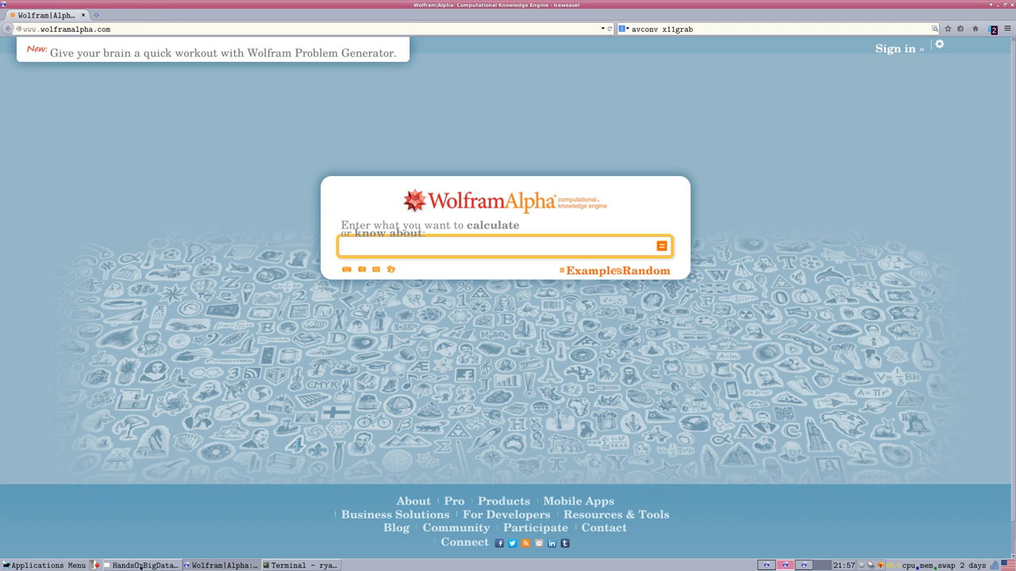
pyautogui.click(141, 564)
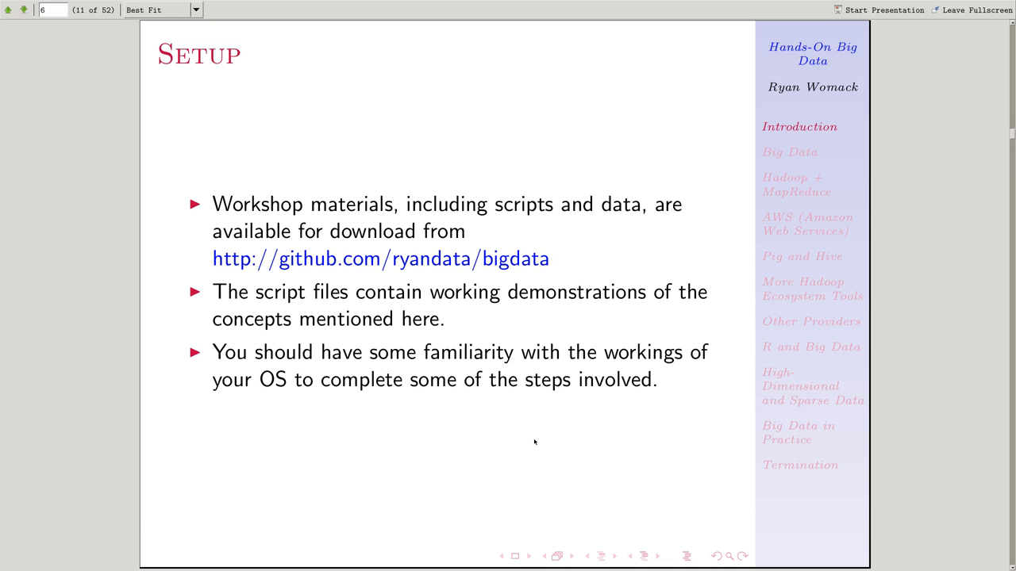
# Scroll to page 12 of 52, the 'About Me' slide.
pyautogui.scroll(-3)
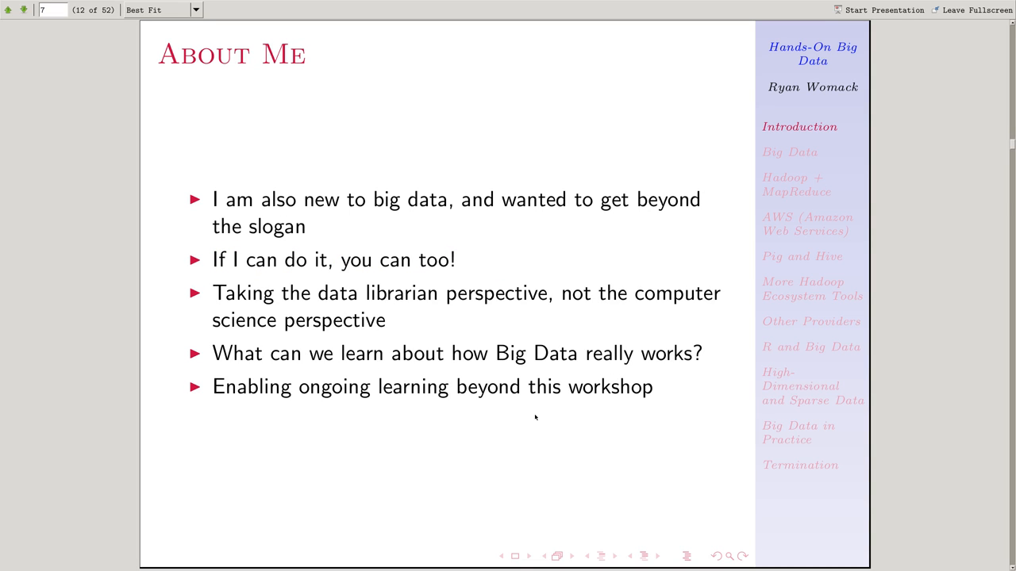
pyautogui.moveTo(585, 372)
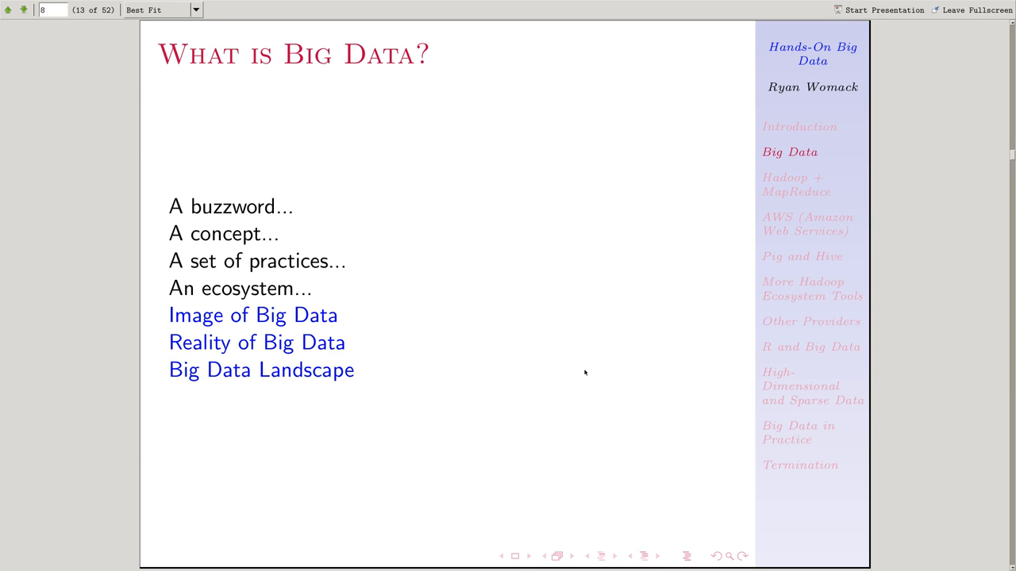
pyautogui.moveTo(488, 254)
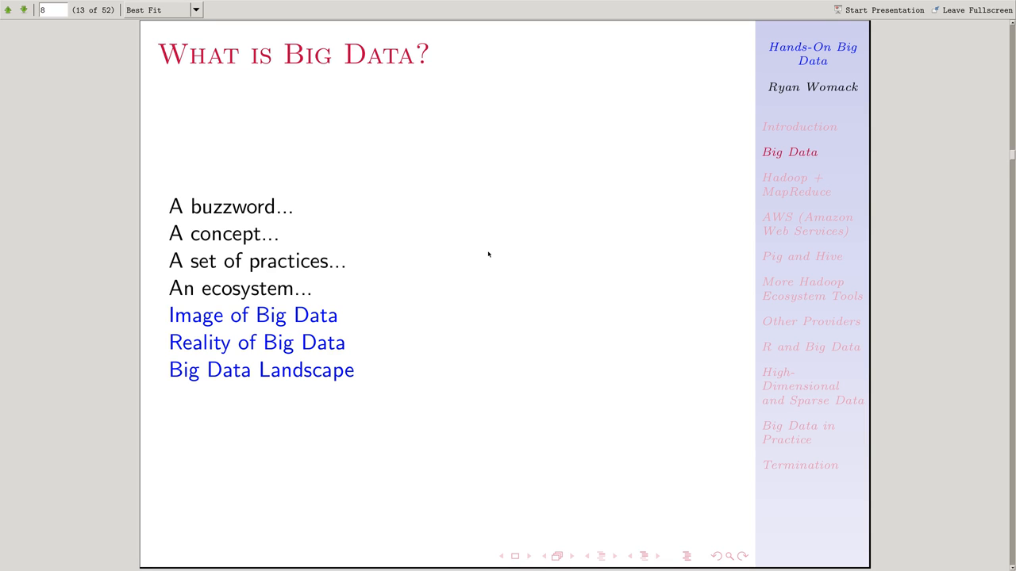
pyautogui.moveTo(495, 252)
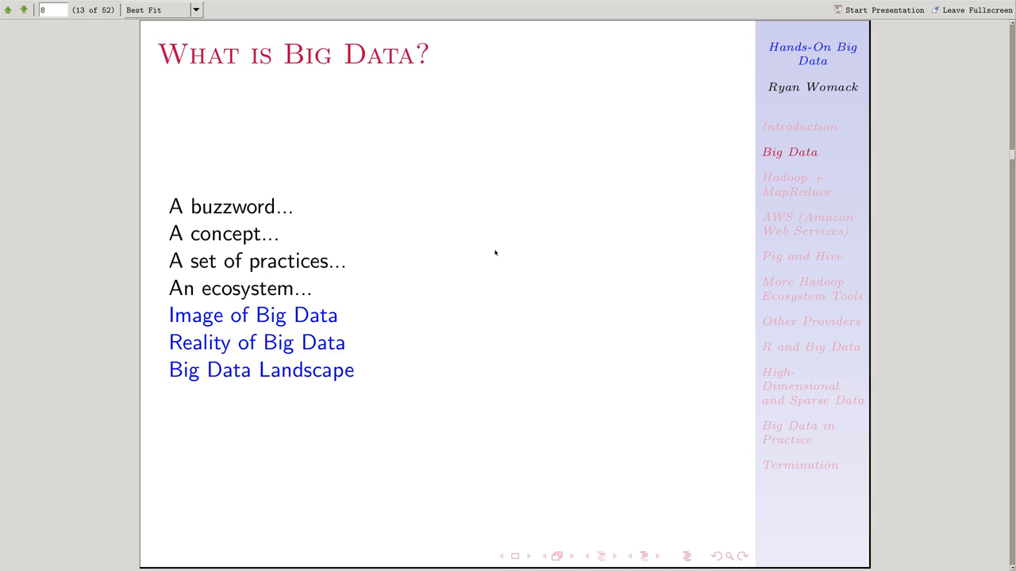
pyautogui.moveTo(339, 314)
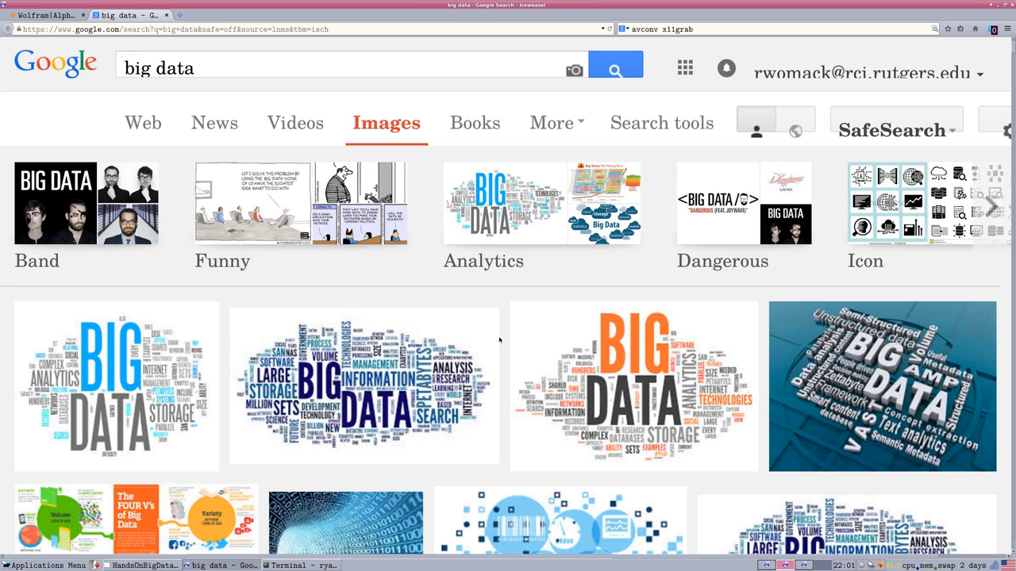
pyautogui.moveTo(363, 386)
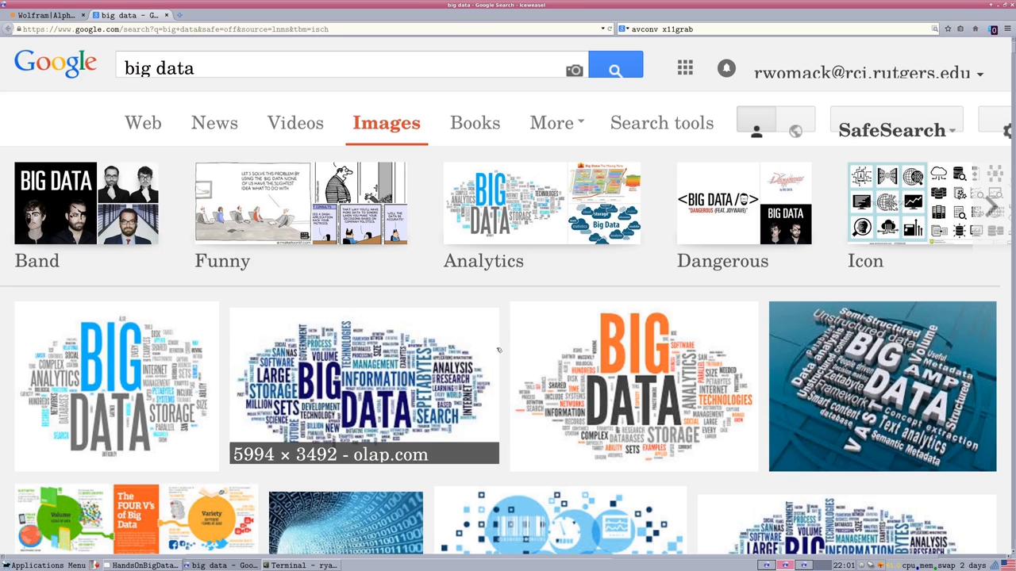
# Scroll the 'big data' image results down to the binary-digit tunnel image.
pyautogui.scroll(-3)
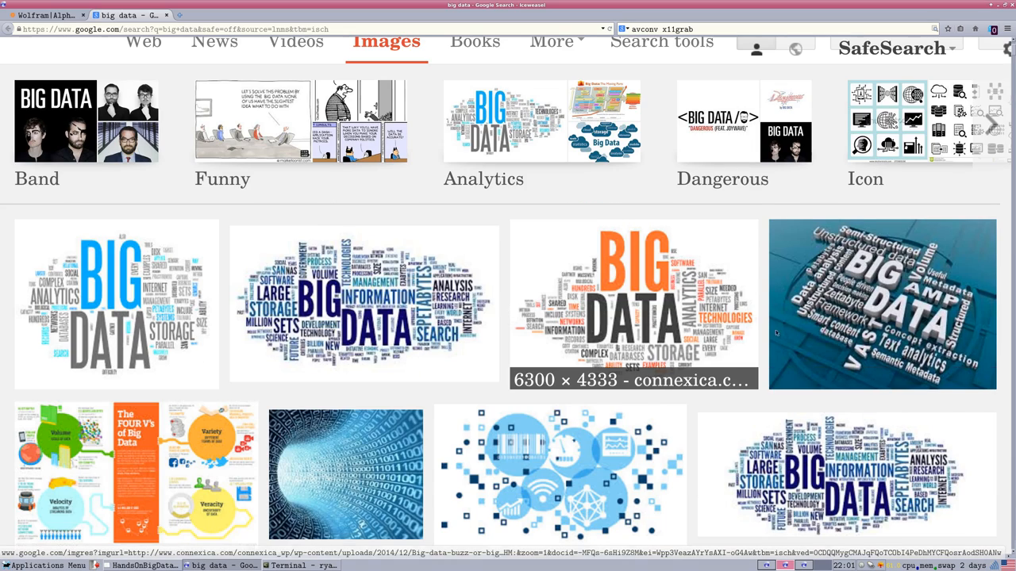
pyautogui.scroll(-3)
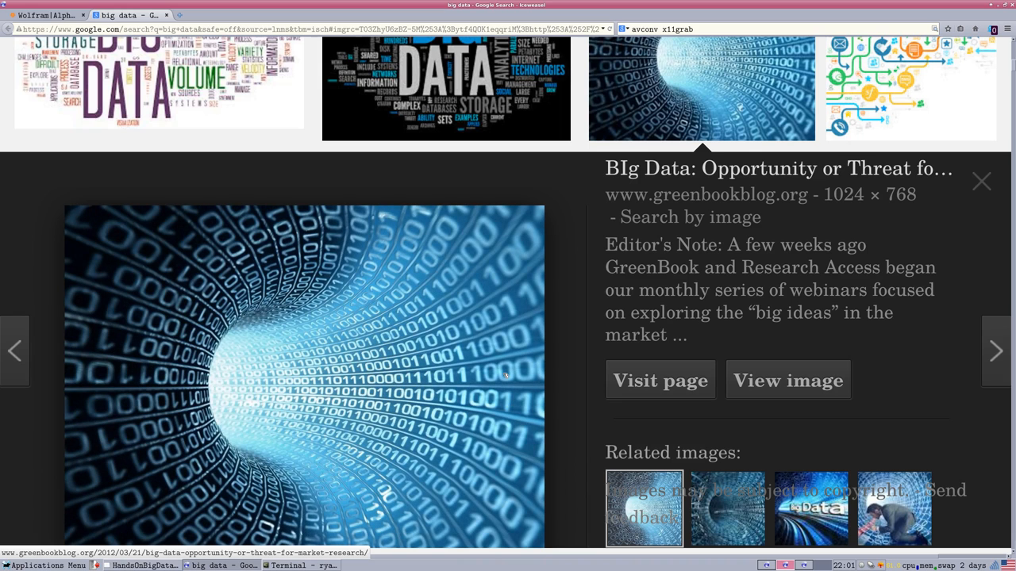
pyautogui.scroll(-3)
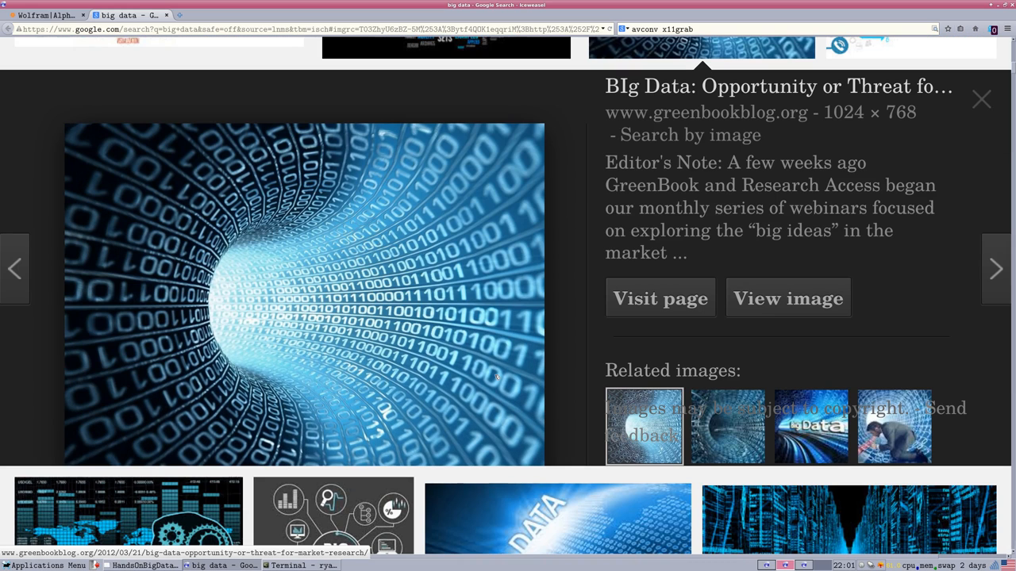
pyautogui.scroll(-3)
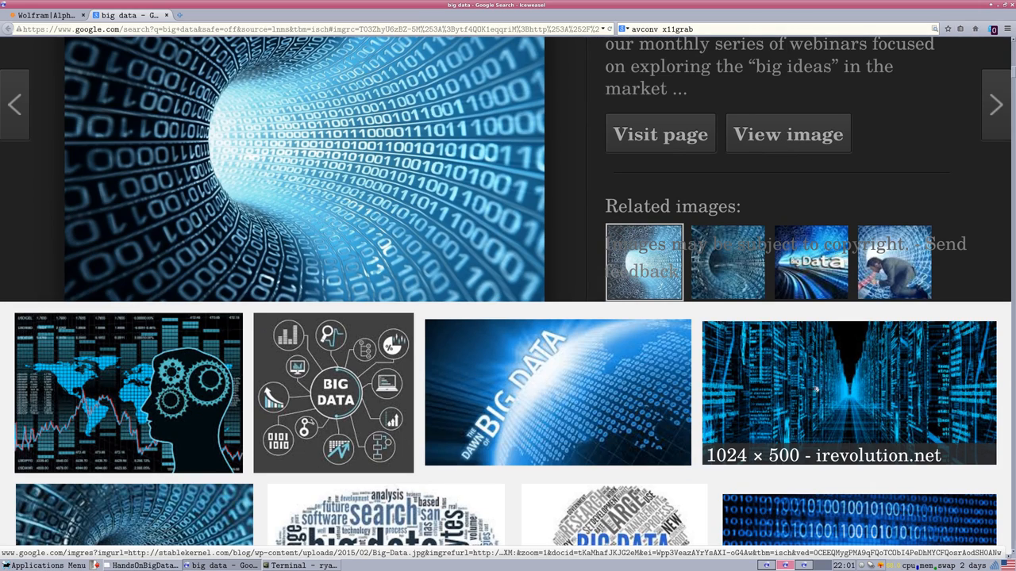
pyautogui.scroll(-3)
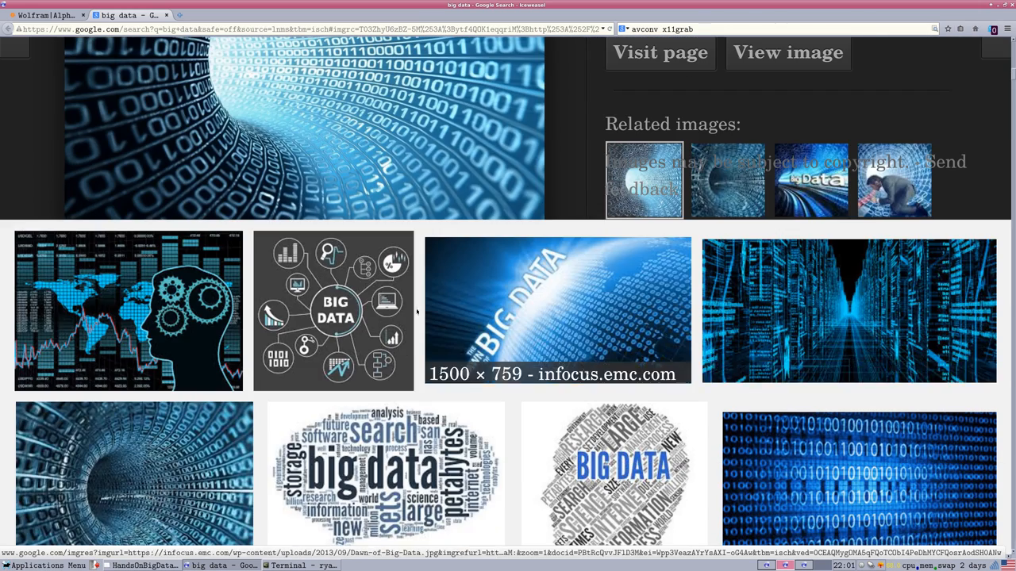
pyautogui.scroll(-3)
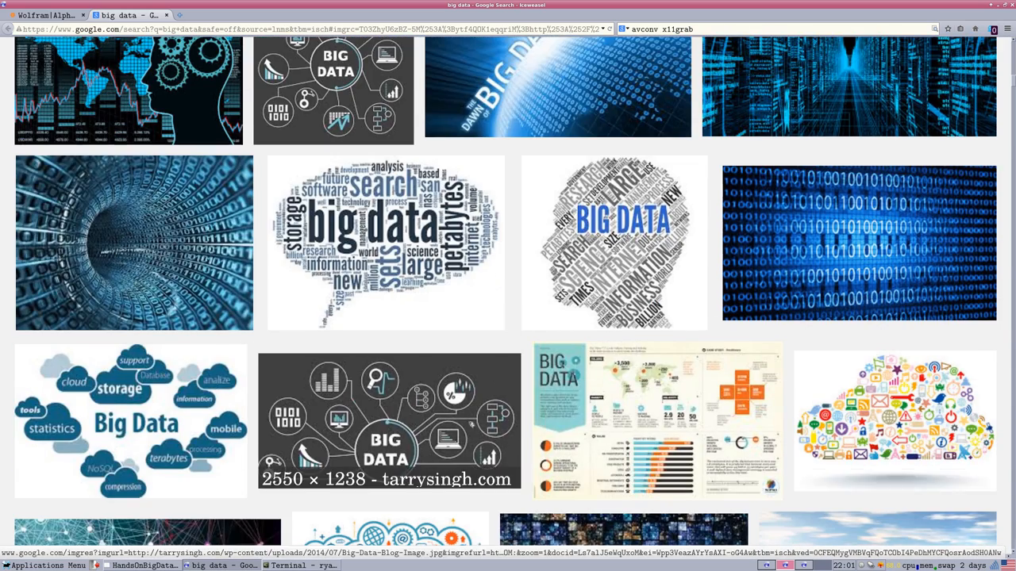
pyautogui.scroll(-3)
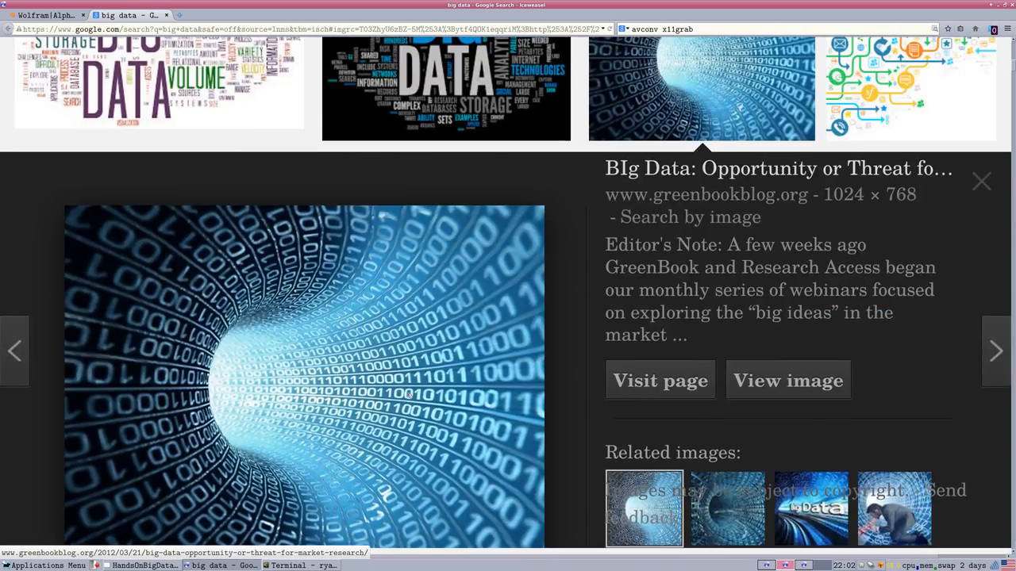
pyautogui.scroll(-3)
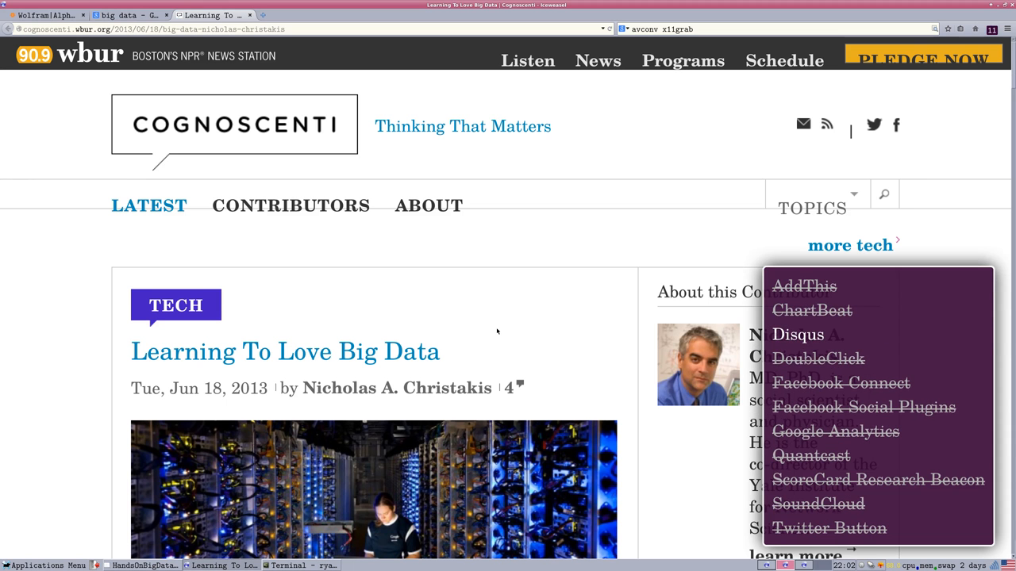
# Scroll the 'Learning To Love Big Data' article to its server-room photo.
pyautogui.scroll(-3)
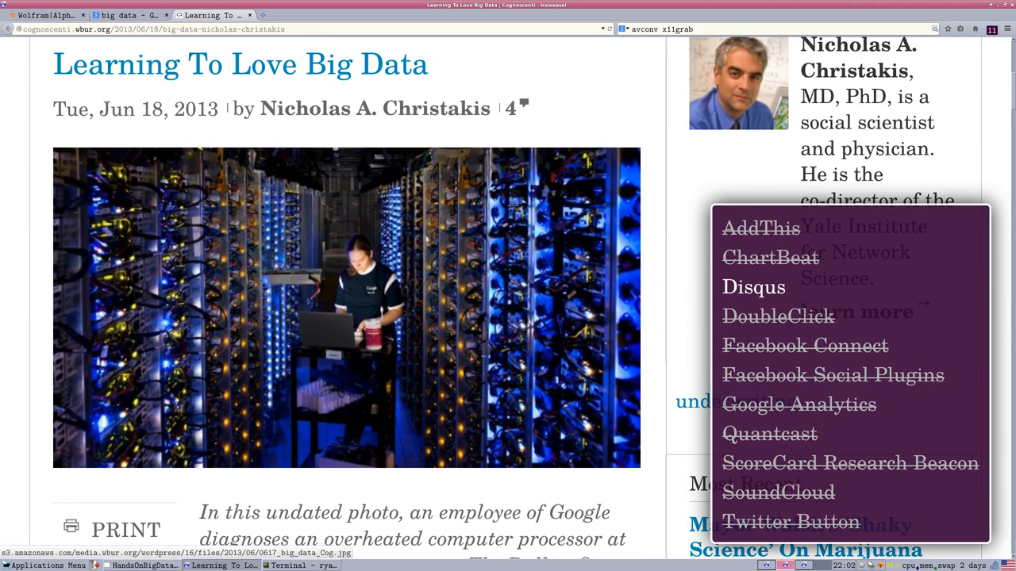
pyautogui.moveTo(508, 294)
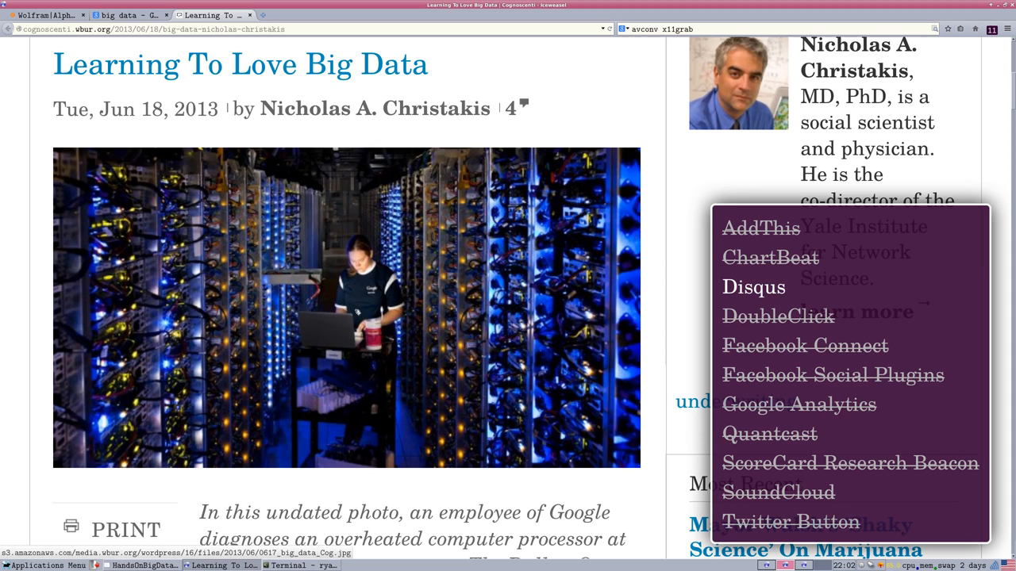
pyautogui.moveTo(205, 248)
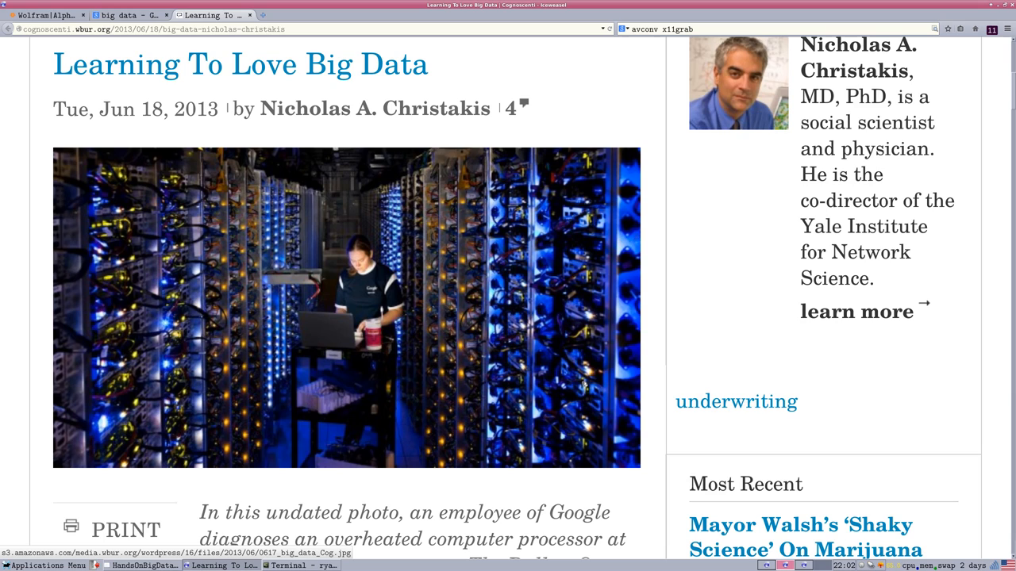
pyautogui.moveTo(412, 360)
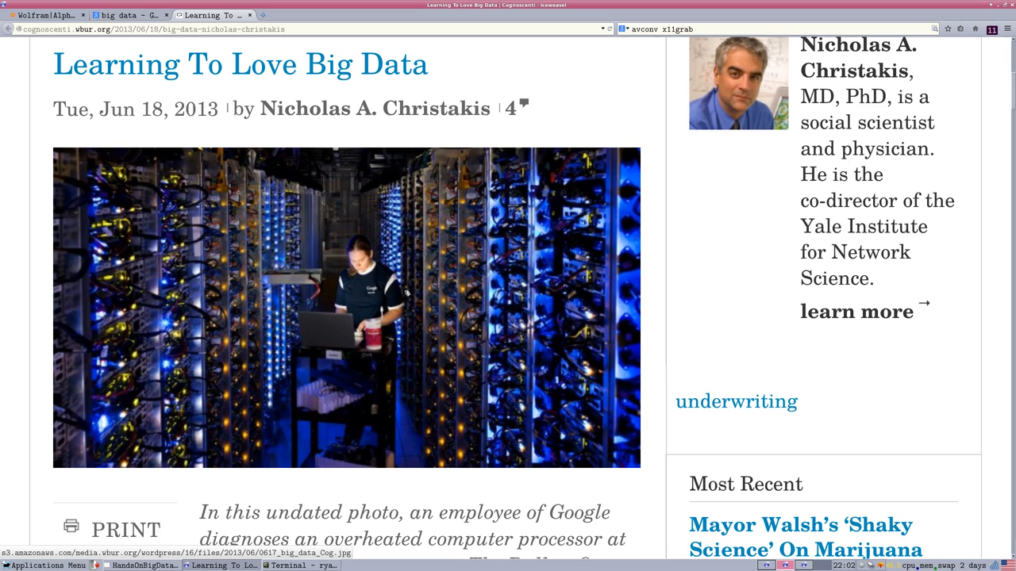
pyautogui.moveTo(411, 288)
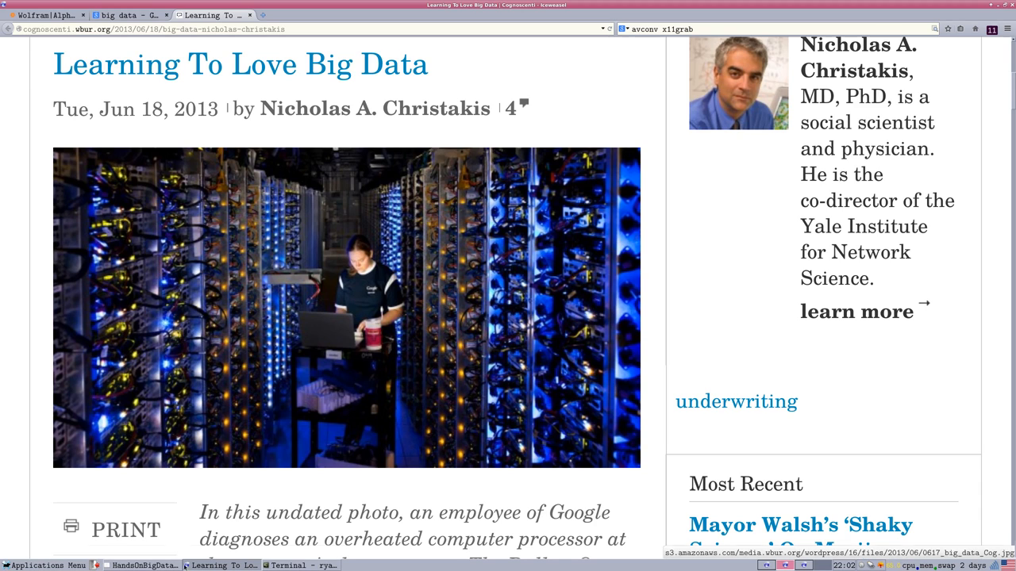
# Raise the slide deck window from the taskbar and click inside the window.
pyautogui.click(142, 565)
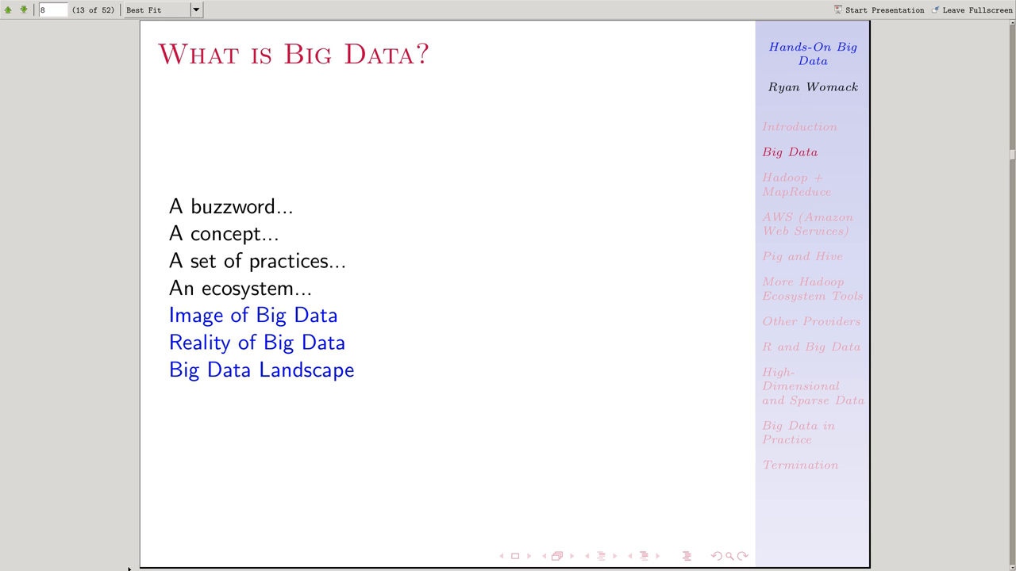
pyautogui.moveTo(283, 382)
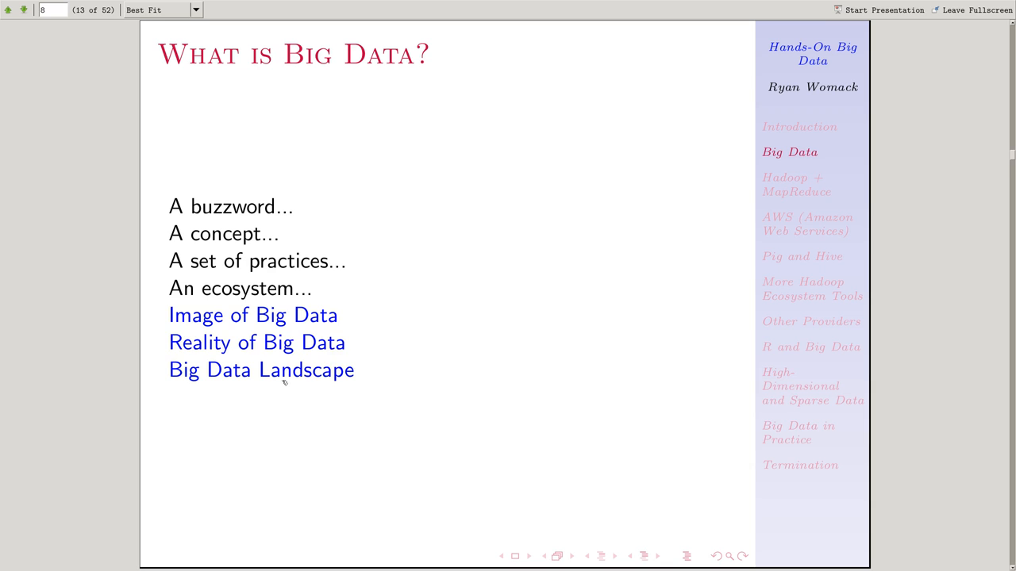
pyautogui.moveTo(268, 444)
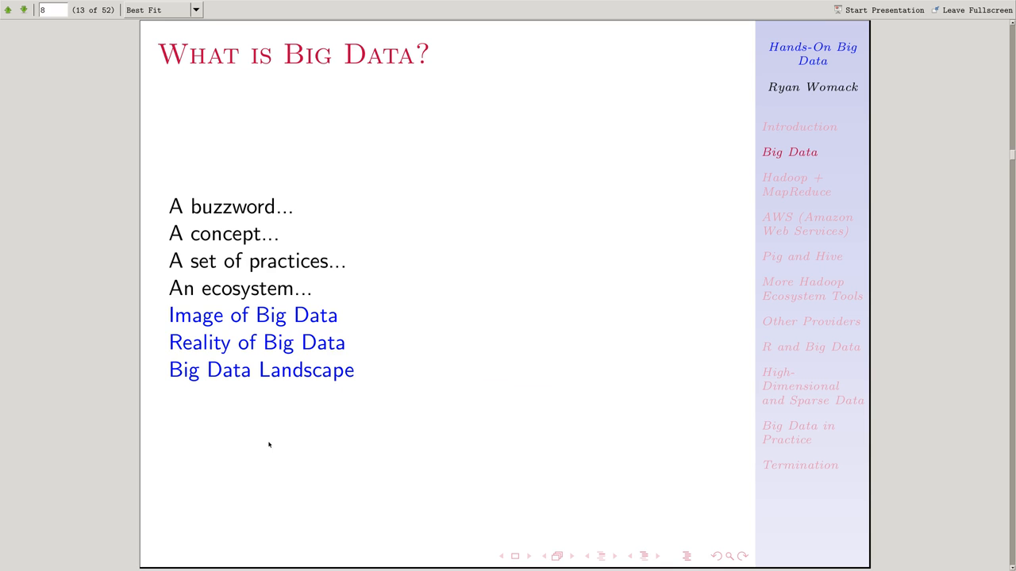
pyautogui.click(261, 369)
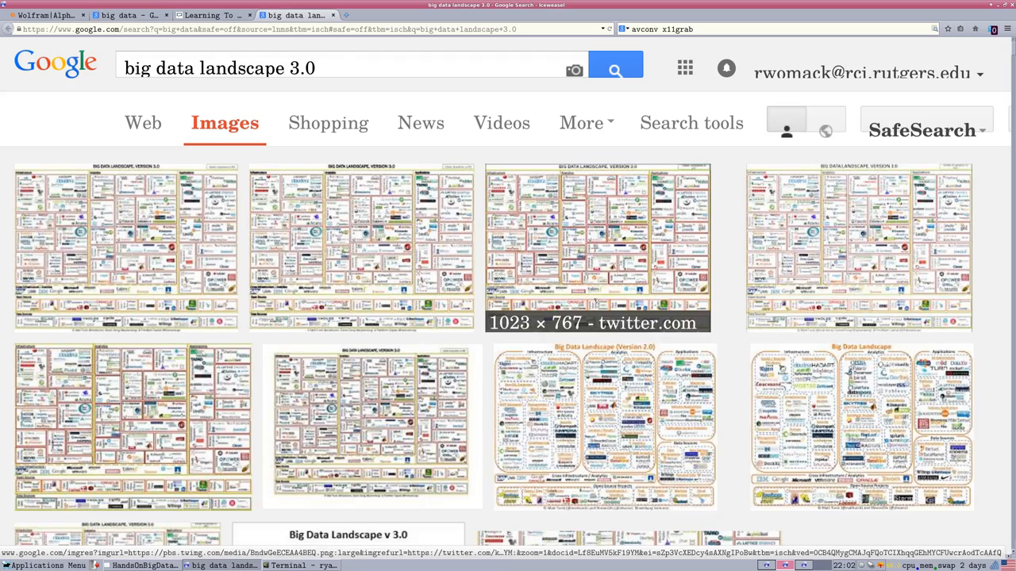
# Preview the first 'big data landscape 3.0' result and open the Matt Turck chart full-size.
pyautogui.click(597, 248)
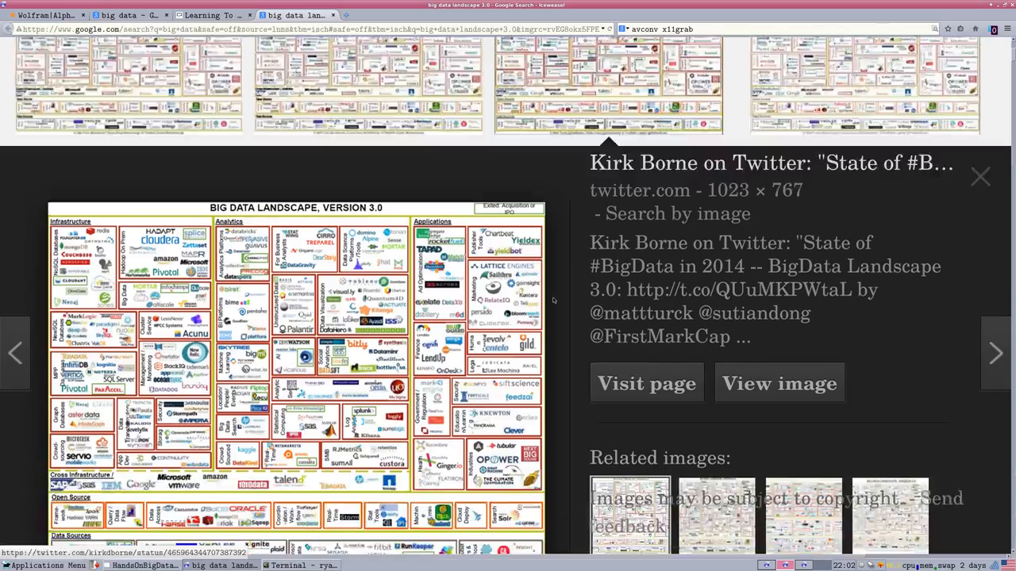
pyautogui.scroll(-3)
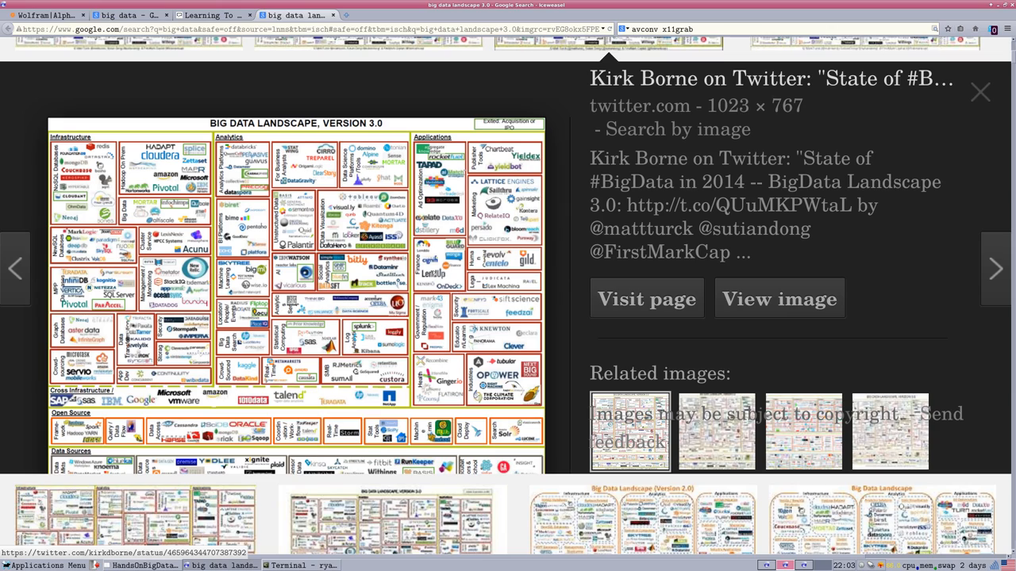
pyautogui.click(778, 299)
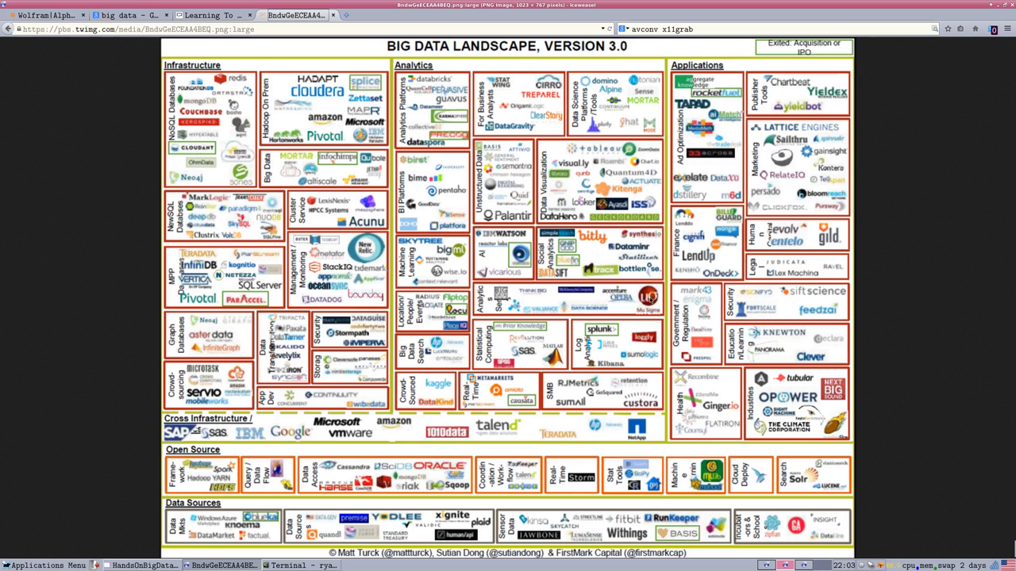
pyautogui.moveTo(570, 378)
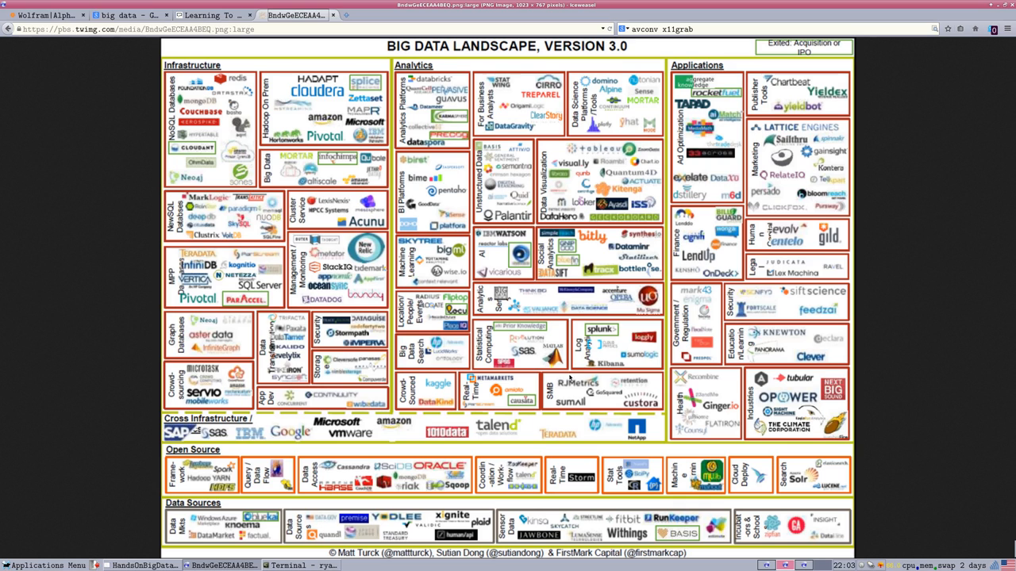
pyautogui.moveTo(626, 365)
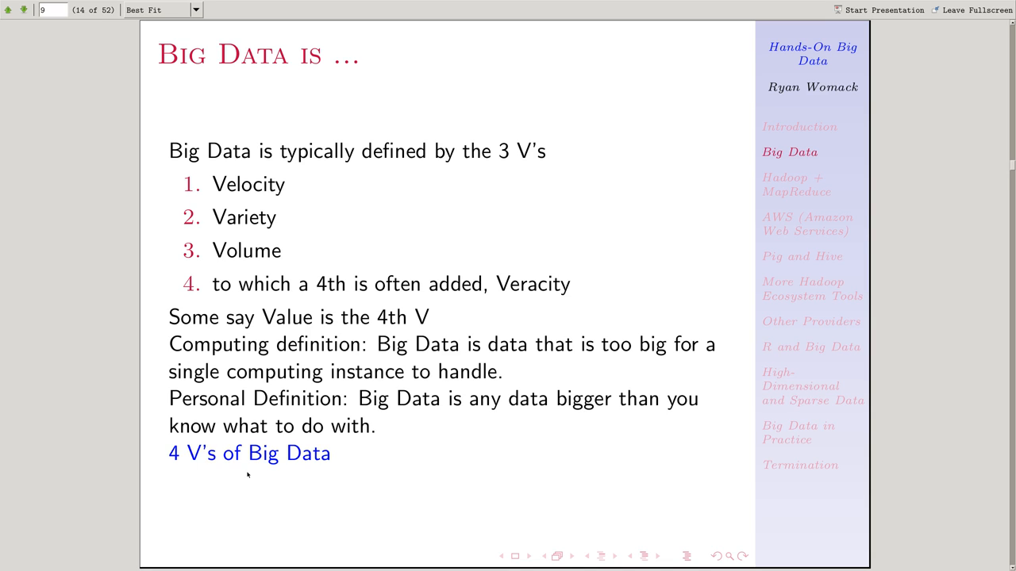
pyautogui.moveTo(389, 424)
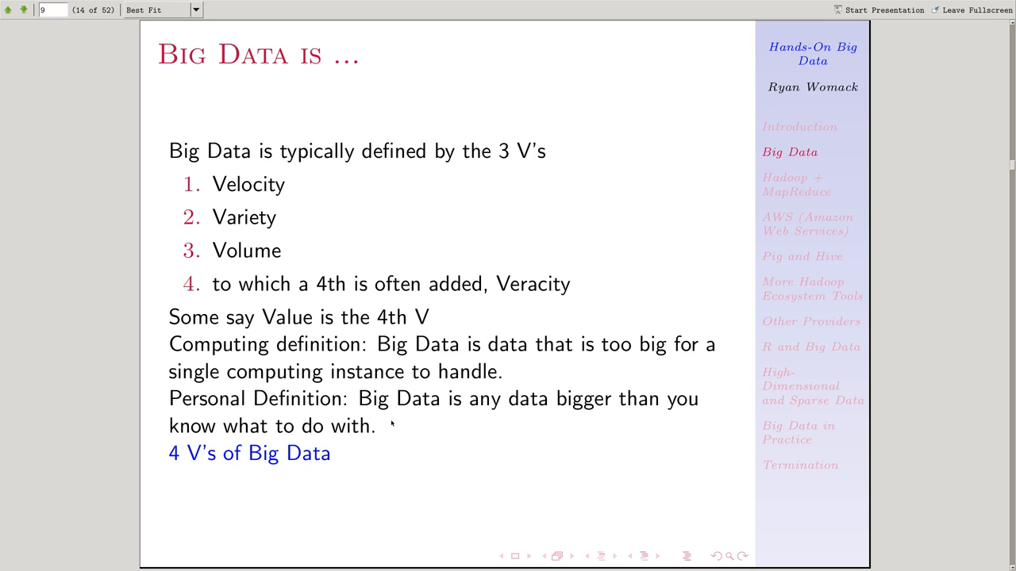
pyautogui.moveTo(543, 294)
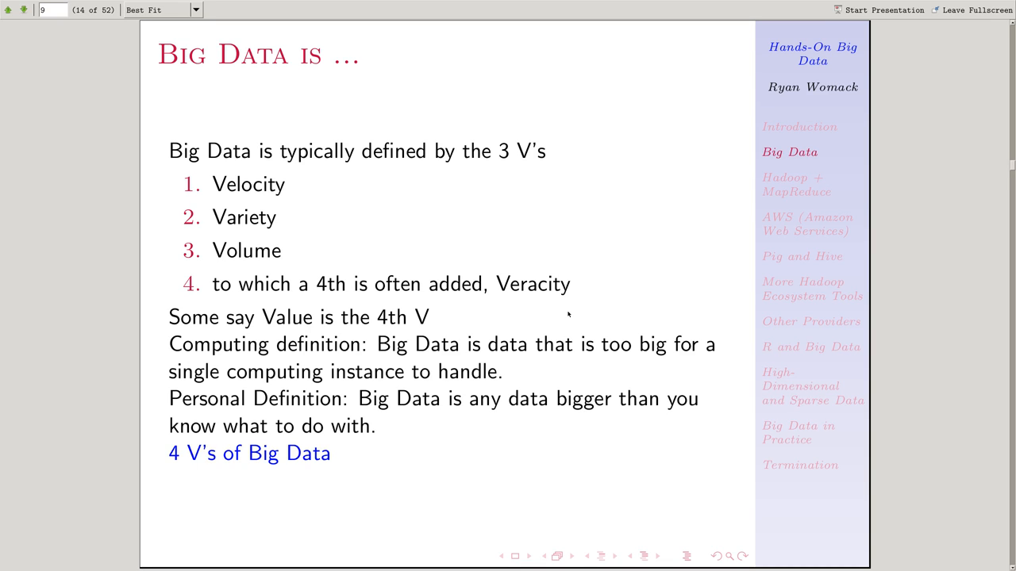
pyautogui.moveTo(557, 316)
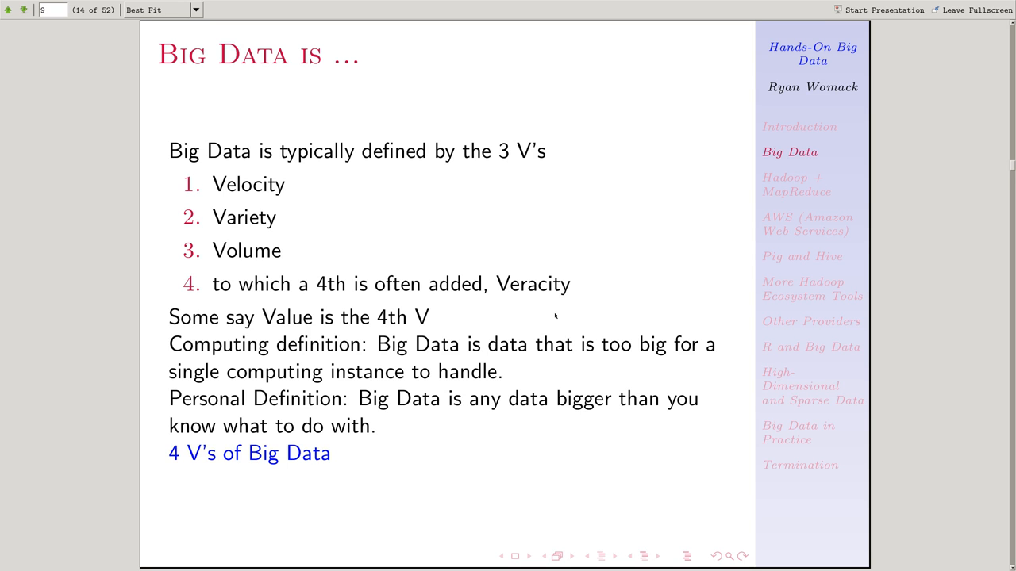
pyautogui.moveTo(317, 466)
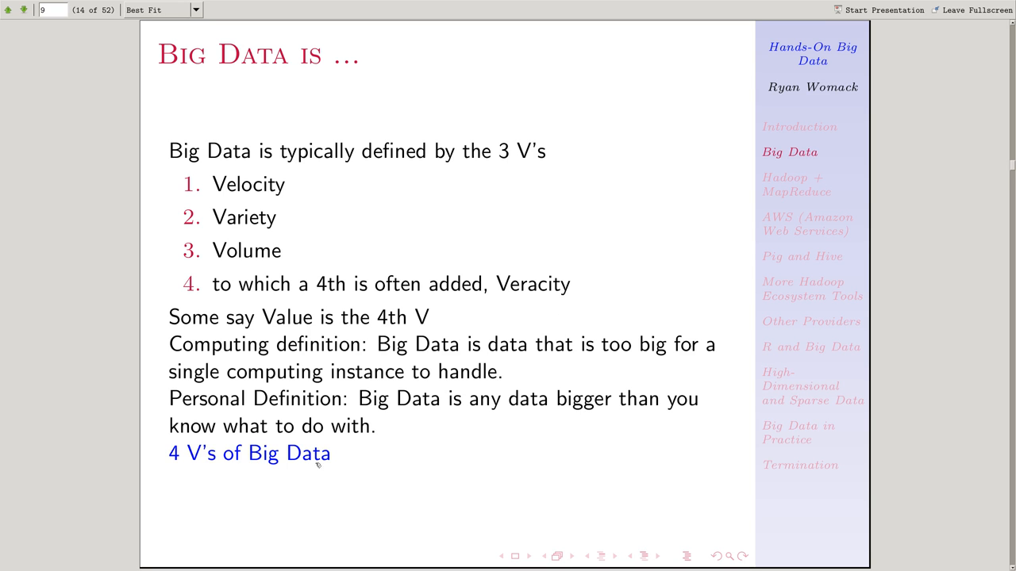
# Follow the '4 V's of Big Data' hyperlink to IBM's infographic in a new Iceweasel tab.
pyautogui.click(249, 453)
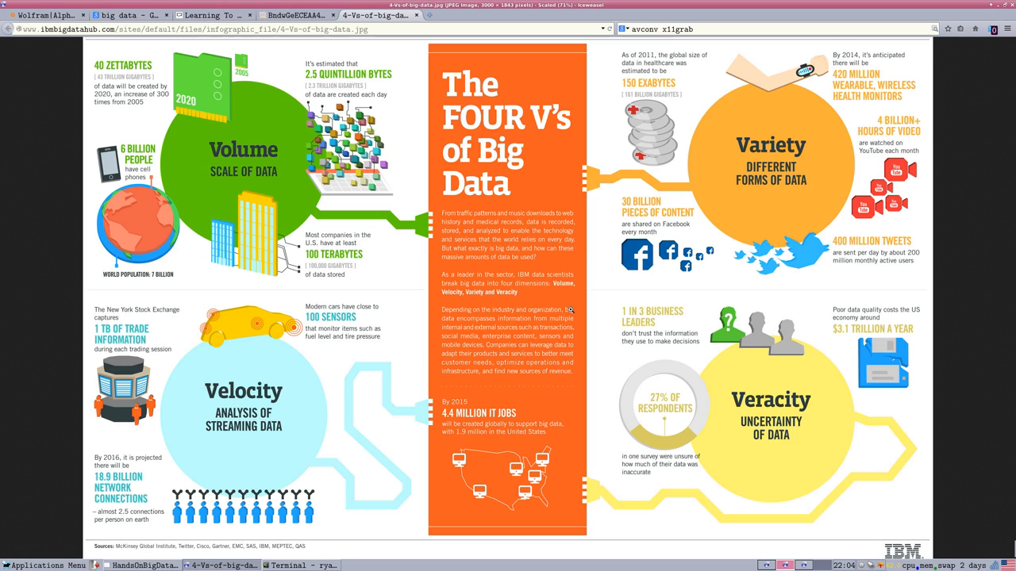
pyautogui.moveTo(261, 154)
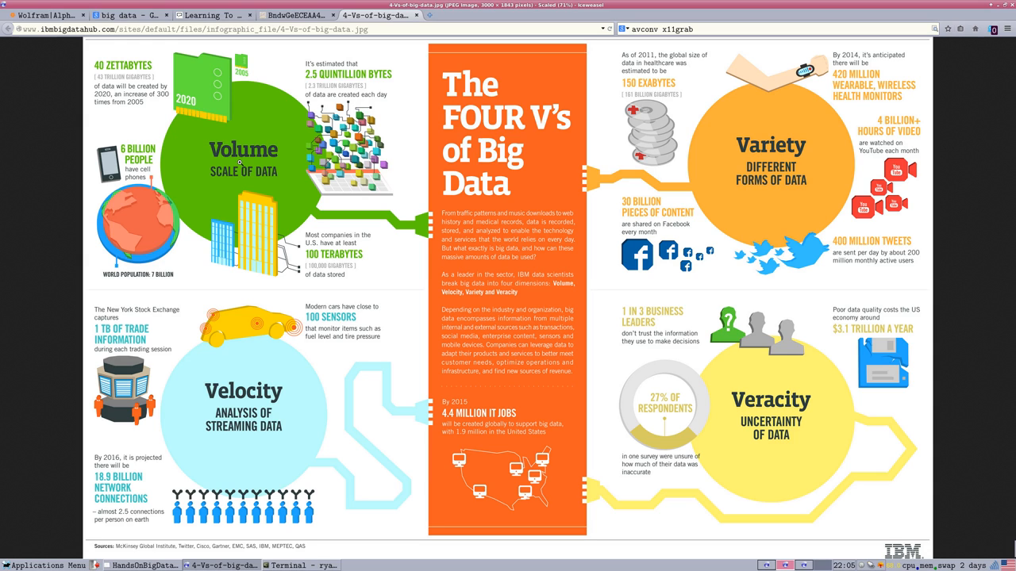
pyautogui.moveTo(121, 179)
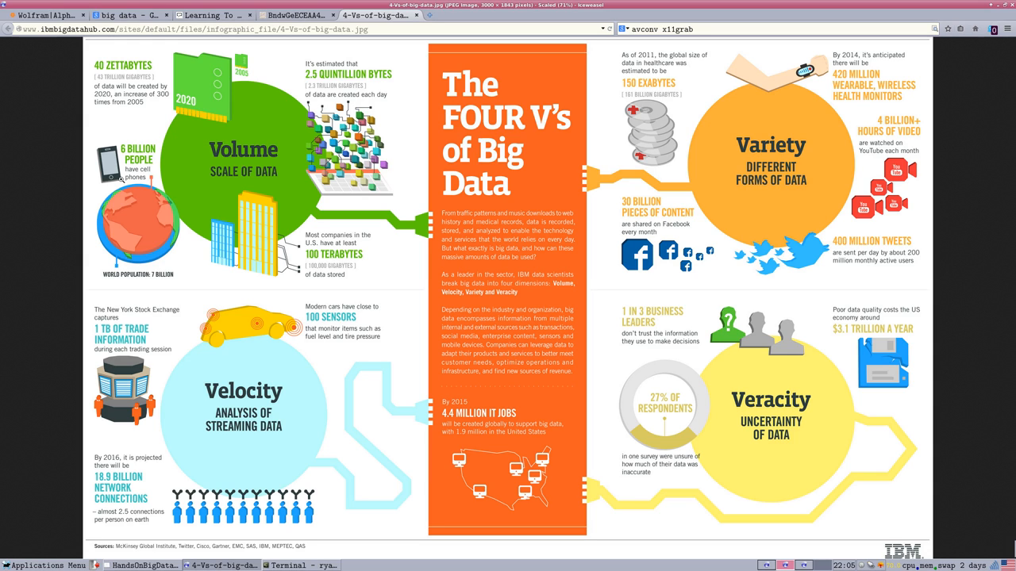
pyautogui.moveTo(280, 414)
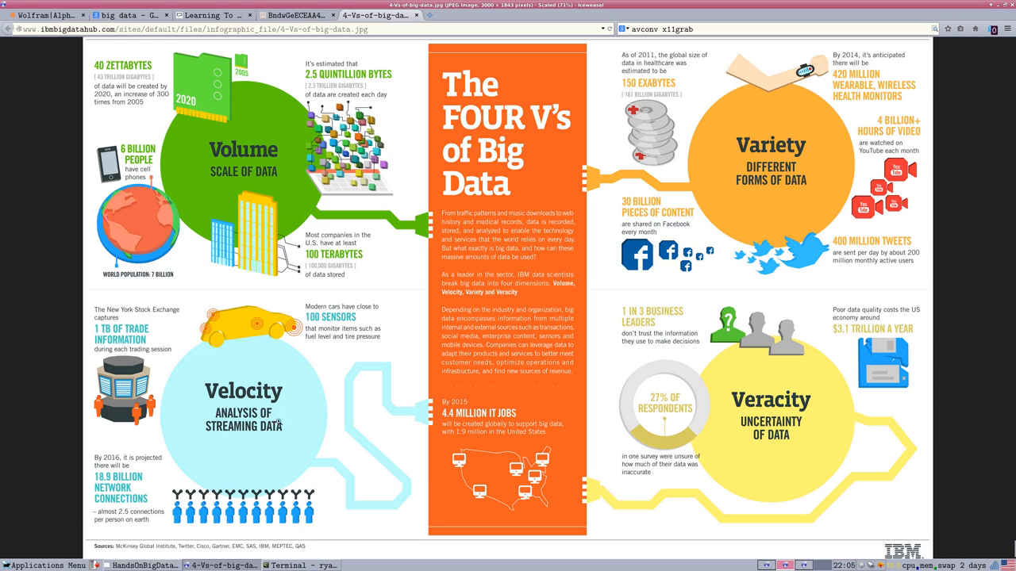
pyautogui.moveTo(775, 379)
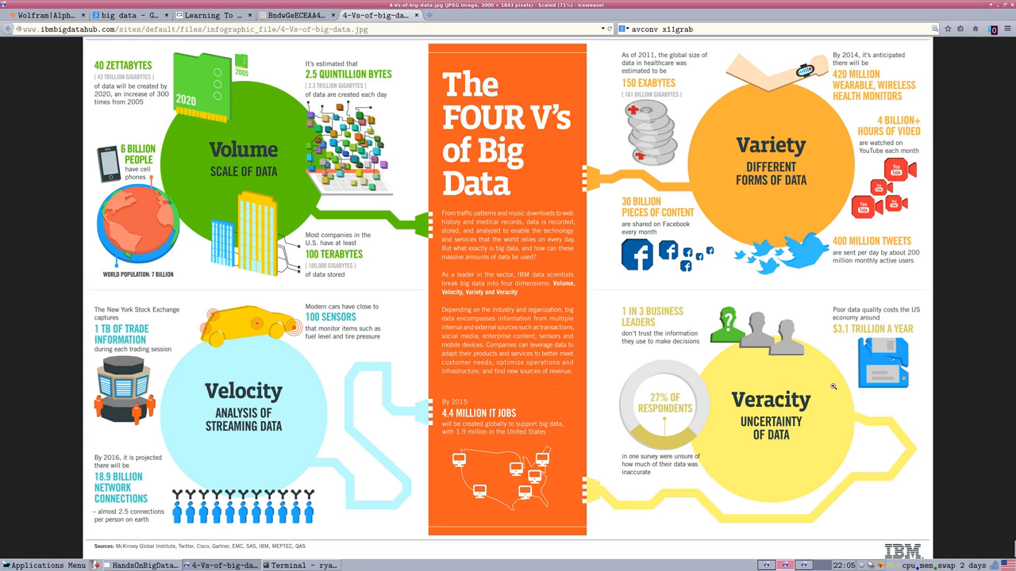
pyautogui.moveTo(319, 461)
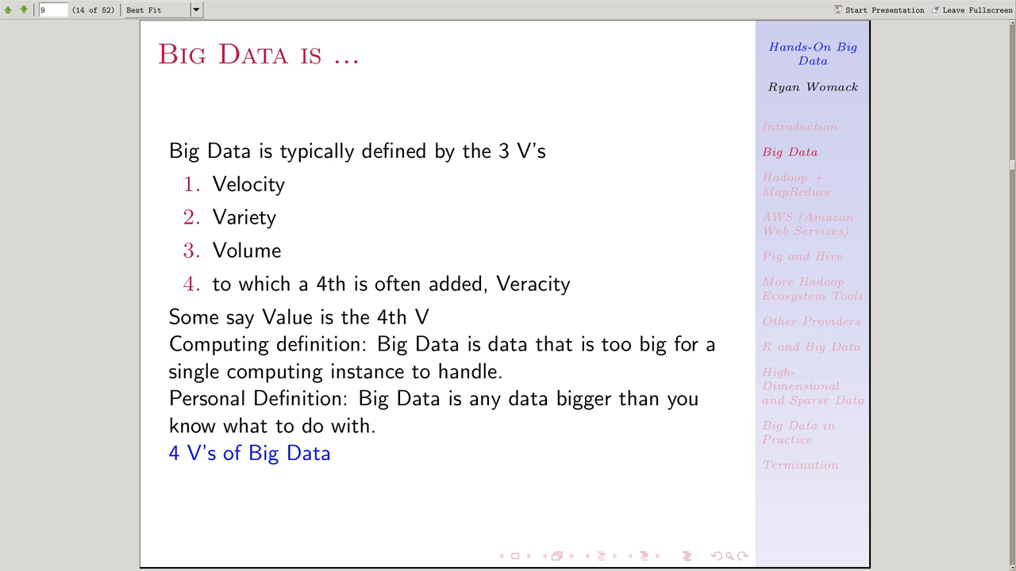
pyautogui.moveTo(599, 445)
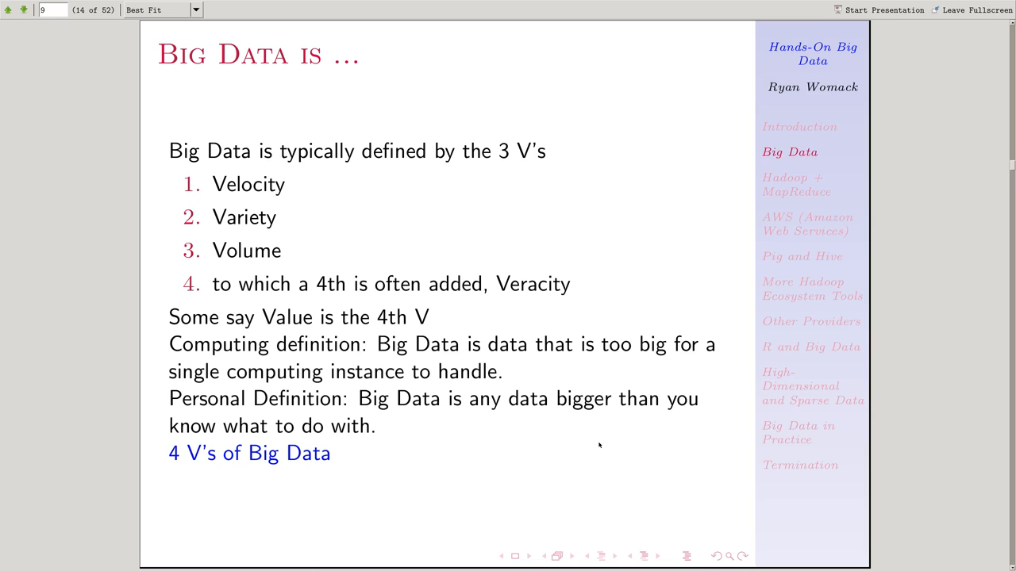
pyautogui.moveTo(568, 353)
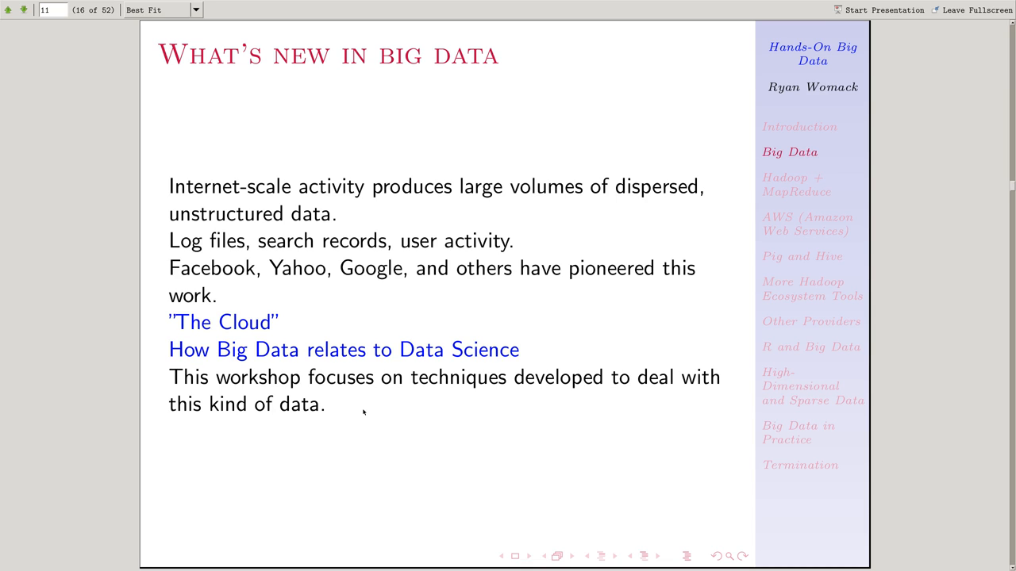
pyautogui.moveTo(444, 451)
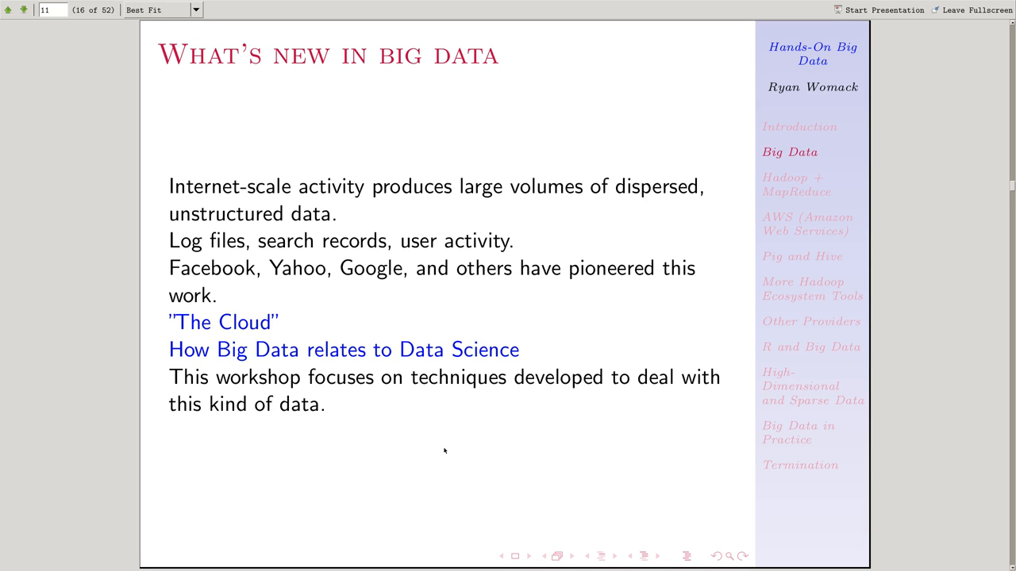
pyautogui.moveTo(406, 456)
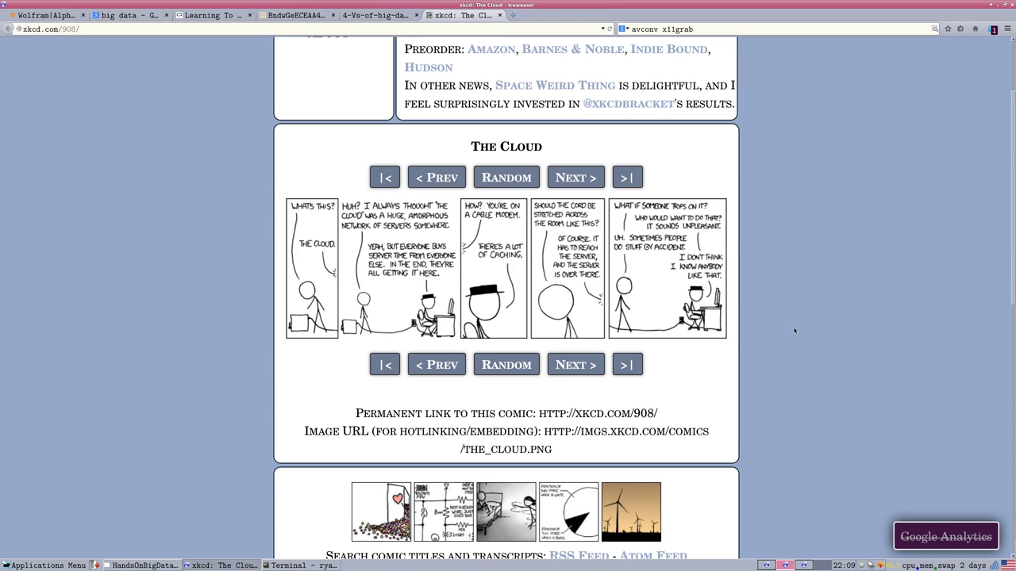
pyautogui.moveTo(707, 395)
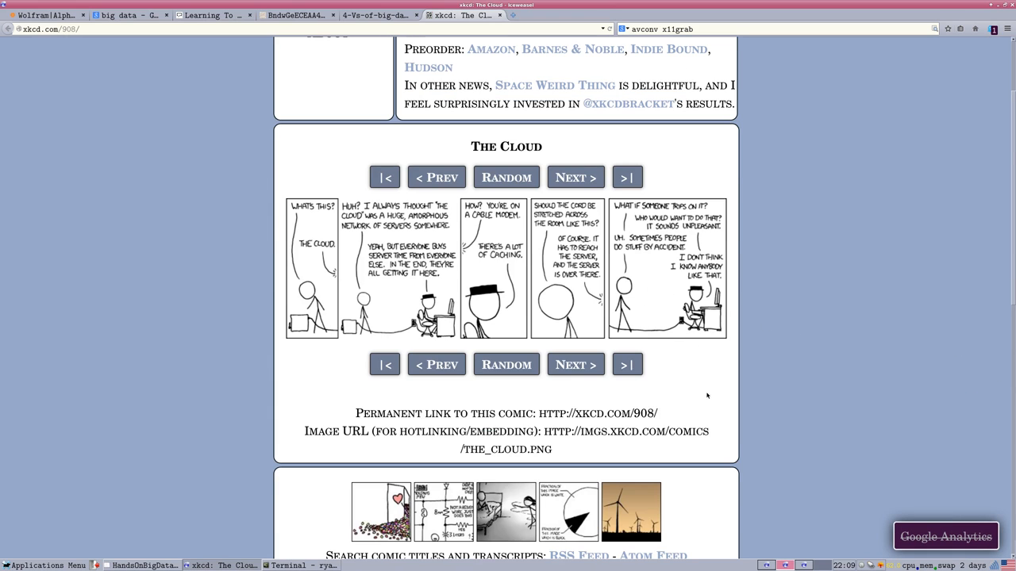
pyautogui.moveTo(732, 407)
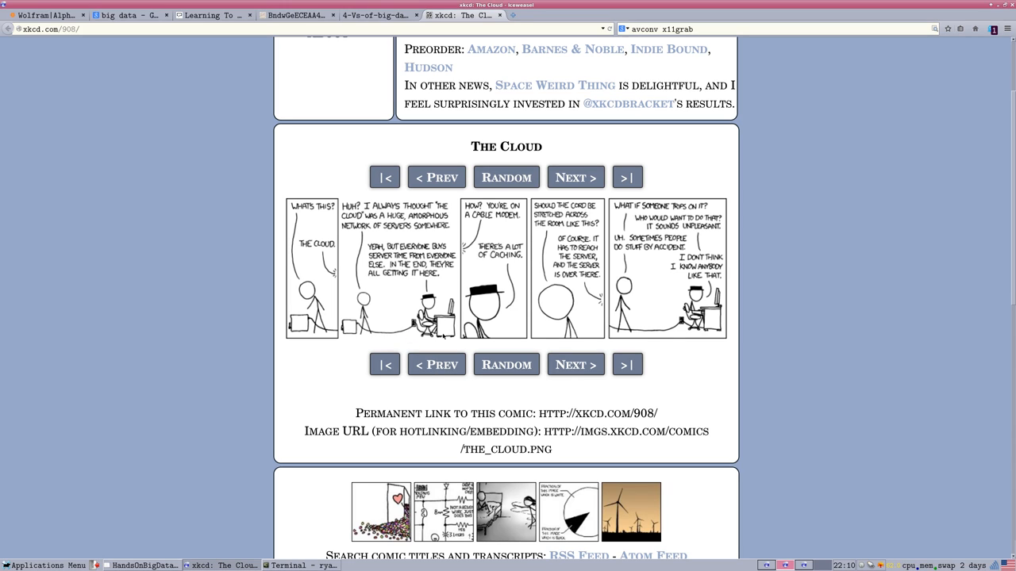
pyautogui.moveTo(443, 336)
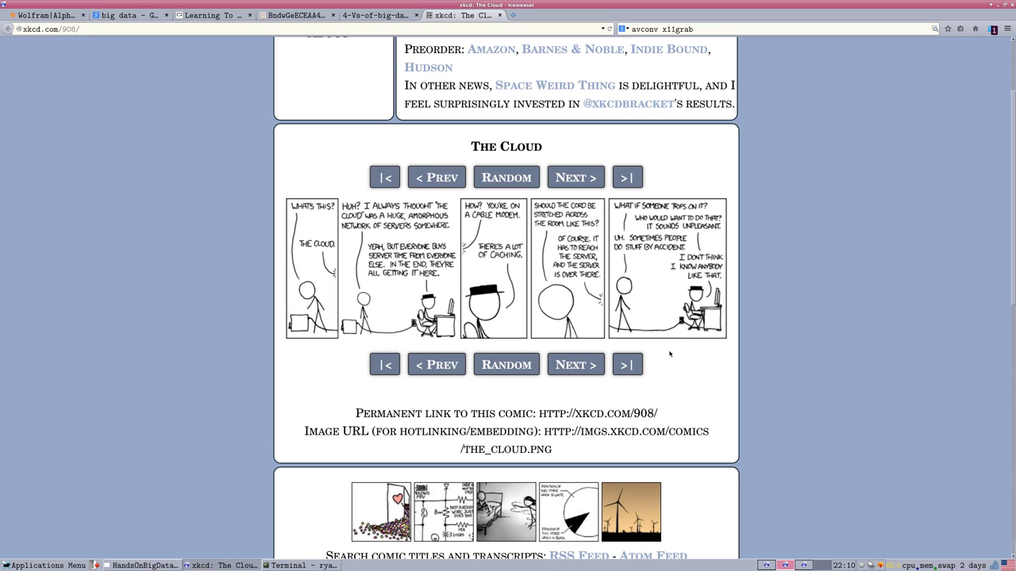
pyautogui.moveTo(750, 456)
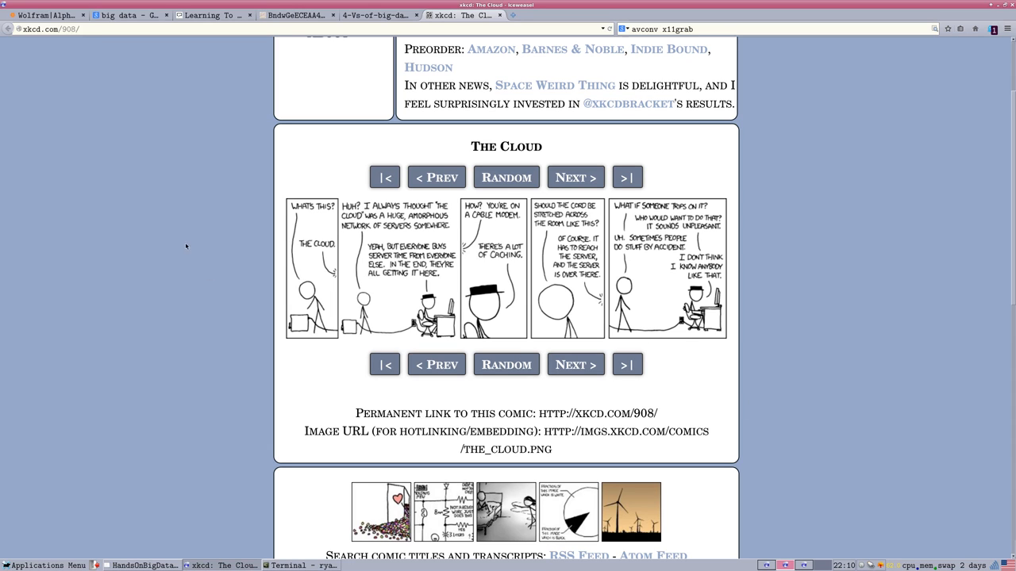
pyautogui.moveTo(583, 289)
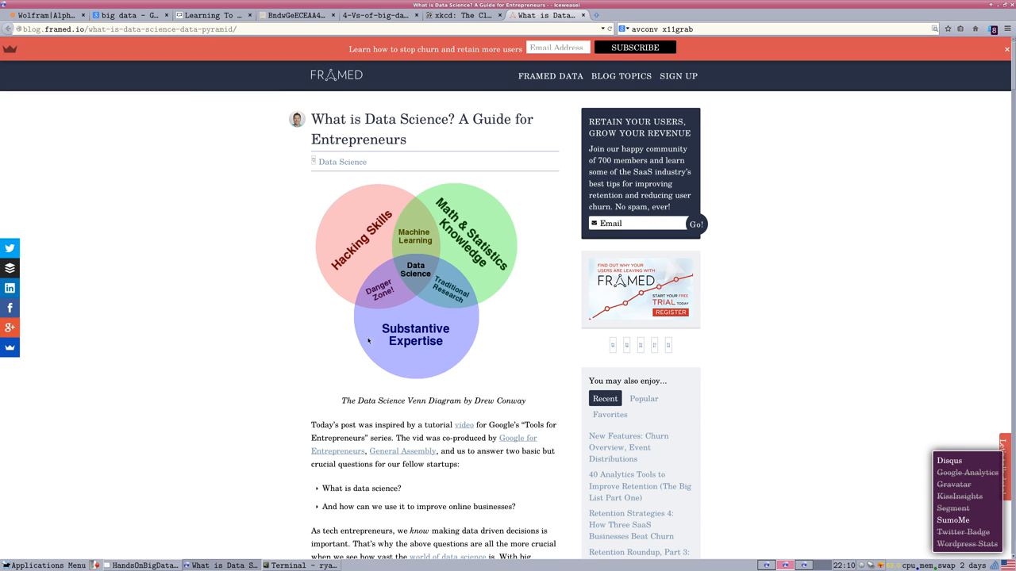
pyautogui.moveTo(436, 340)
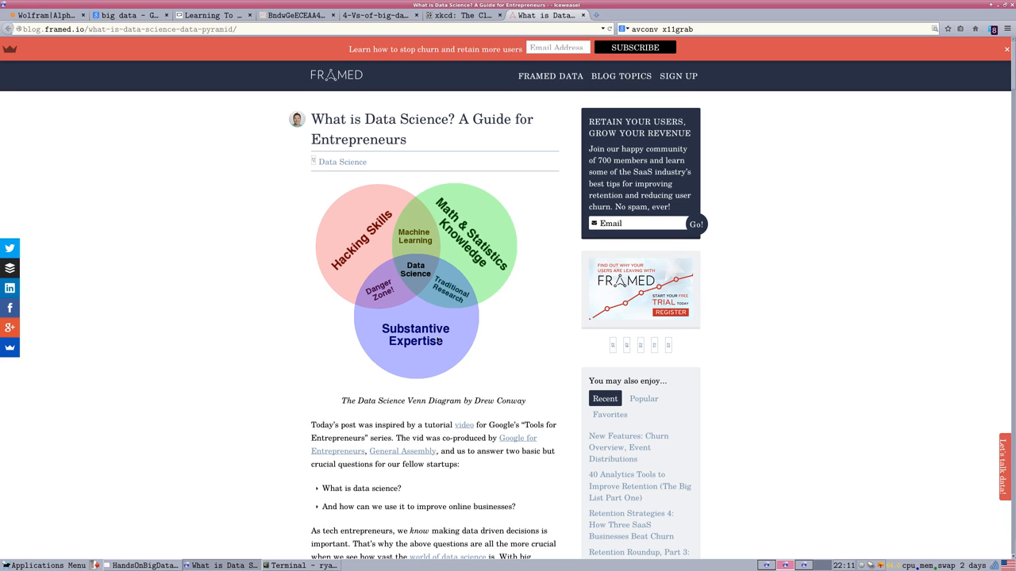
# Scroll the Framed data science post past the four-tier pyramid to the vanity-metrics chart.
pyautogui.scroll(-3)
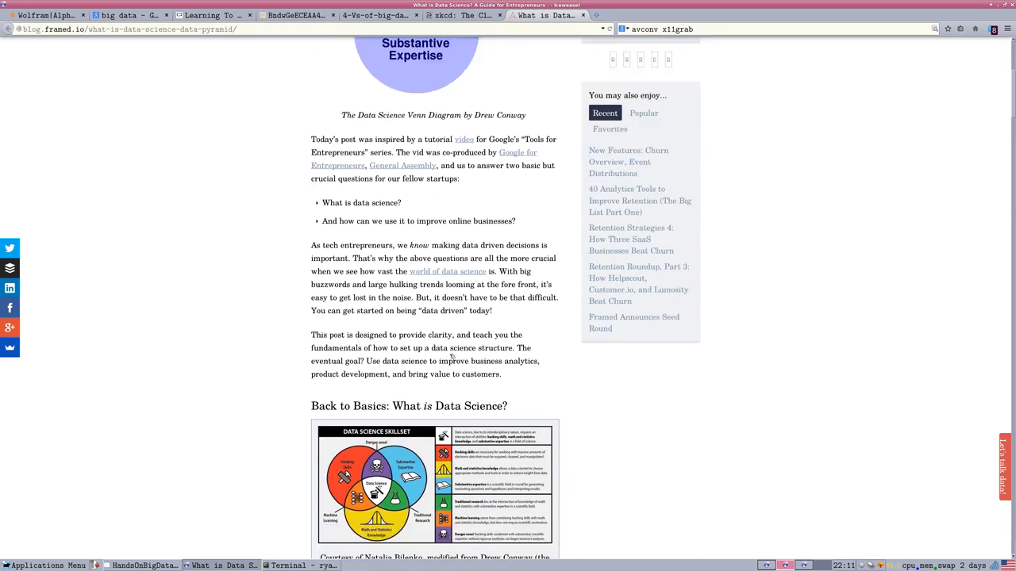
pyautogui.scroll(-3)
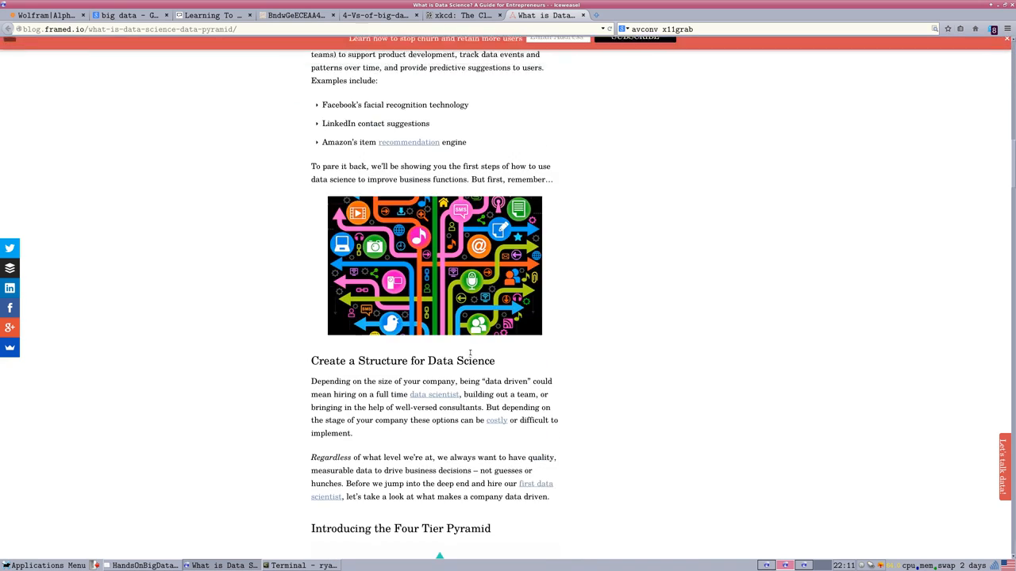
pyautogui.scroll(-3)
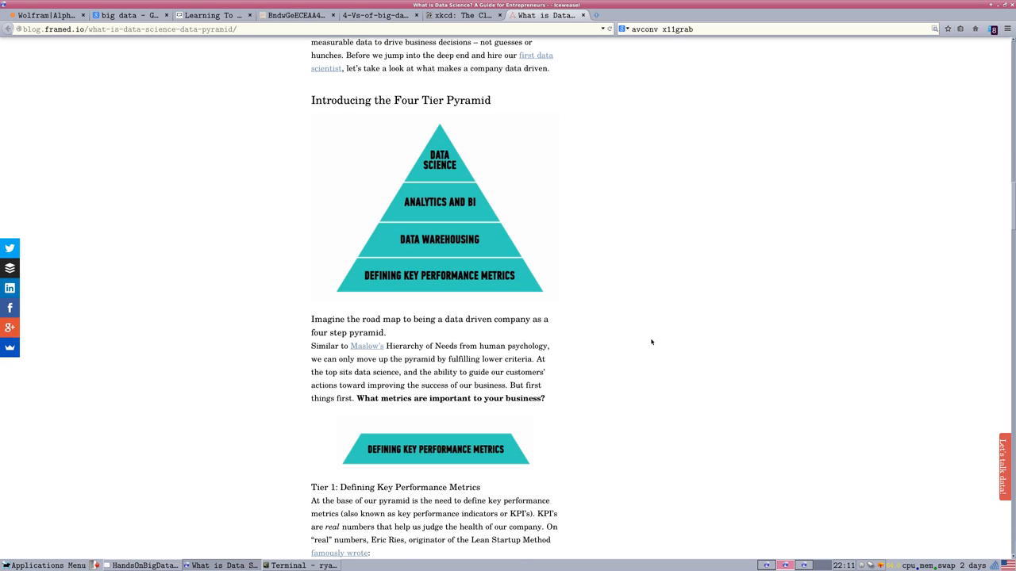
pyautogui.moveTo(485, 267)
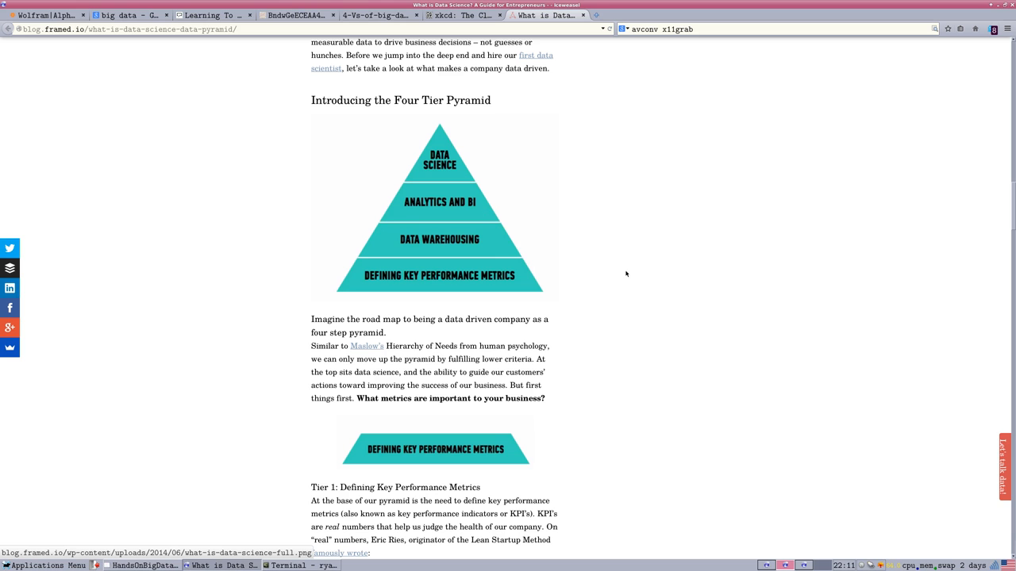
pyautogui.scroll(-3)
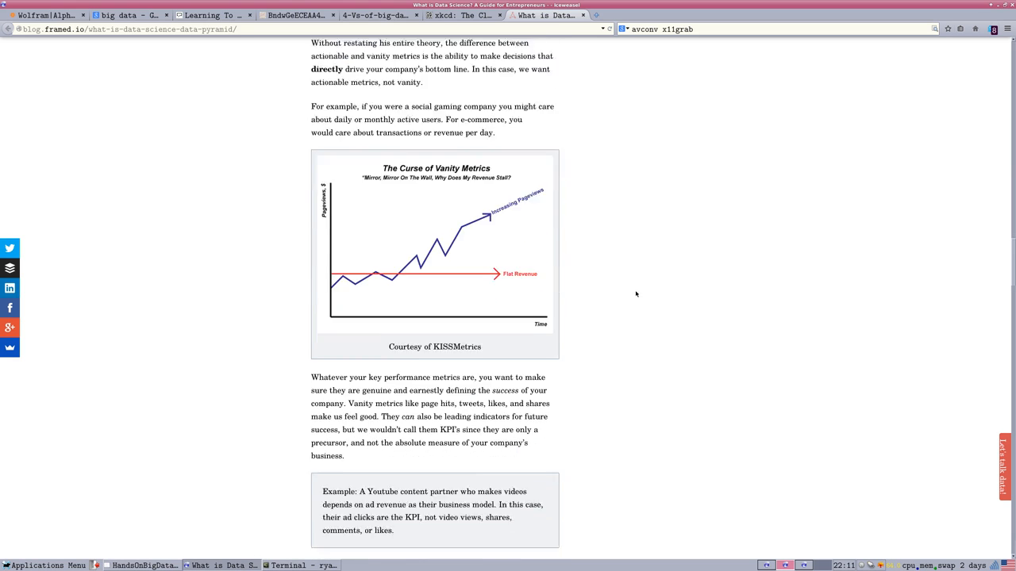
pyautogui.scroll(-3)
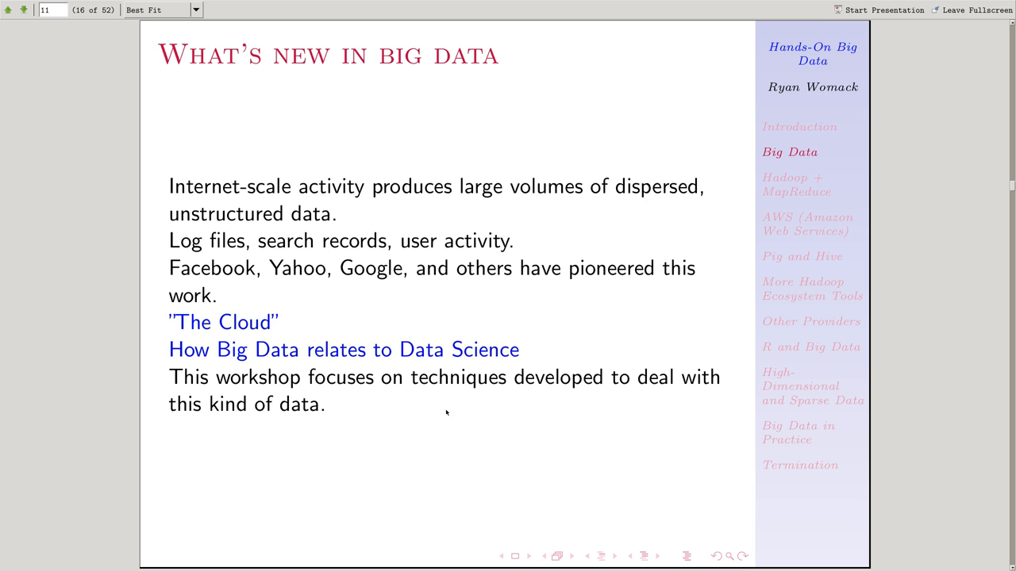
pyautogui.moveTo(586, 448)
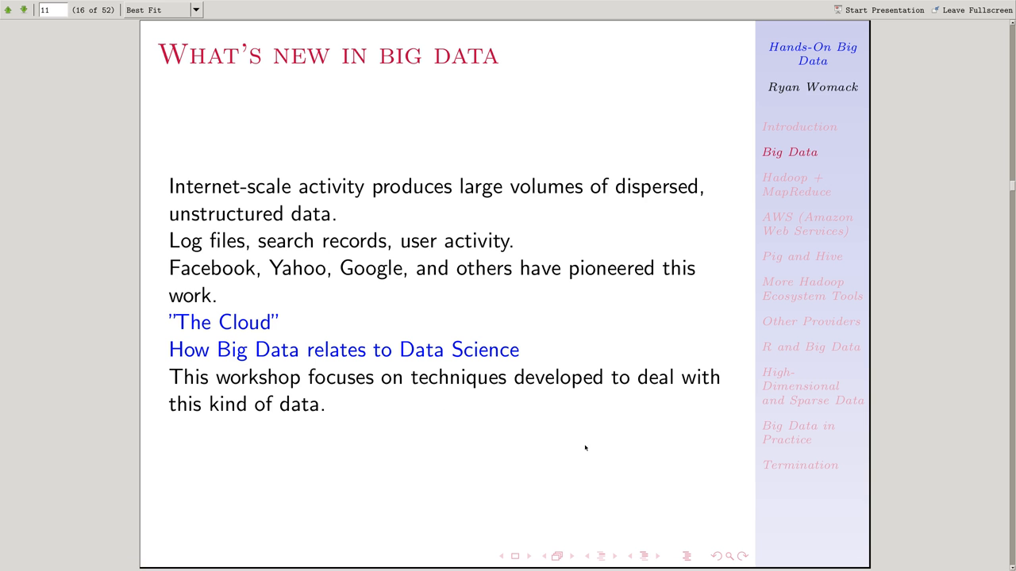
pyautogui.moveTo(268, 208)
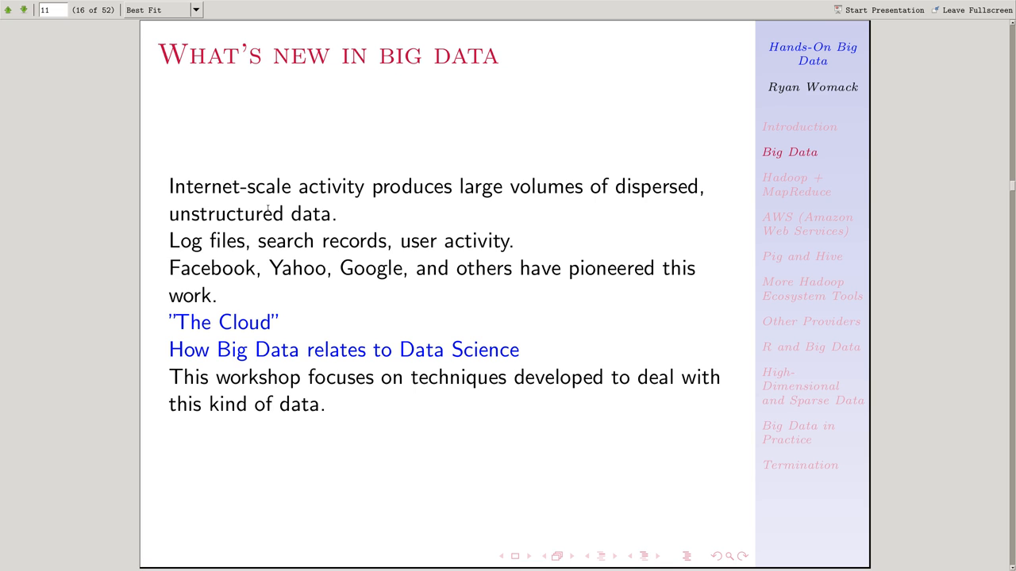